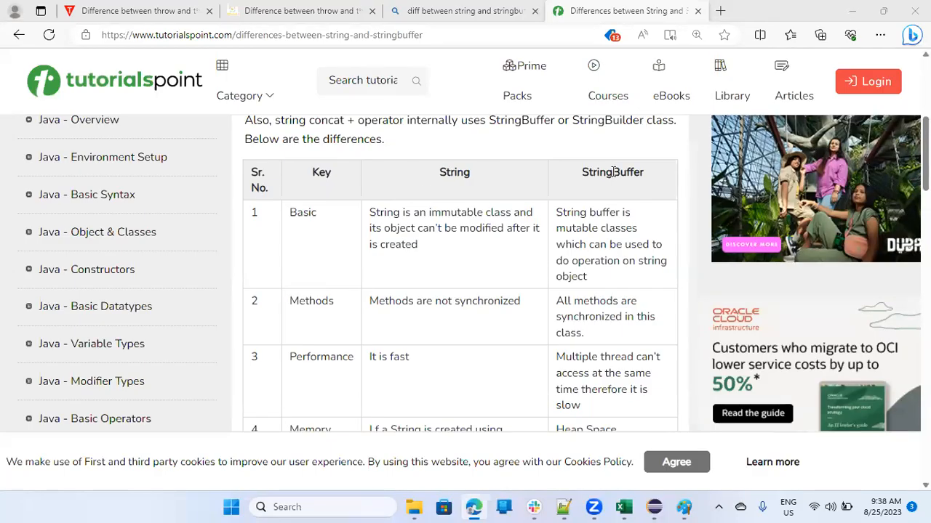
{"action": "mouse_move", "coordinate": [610, 171]}
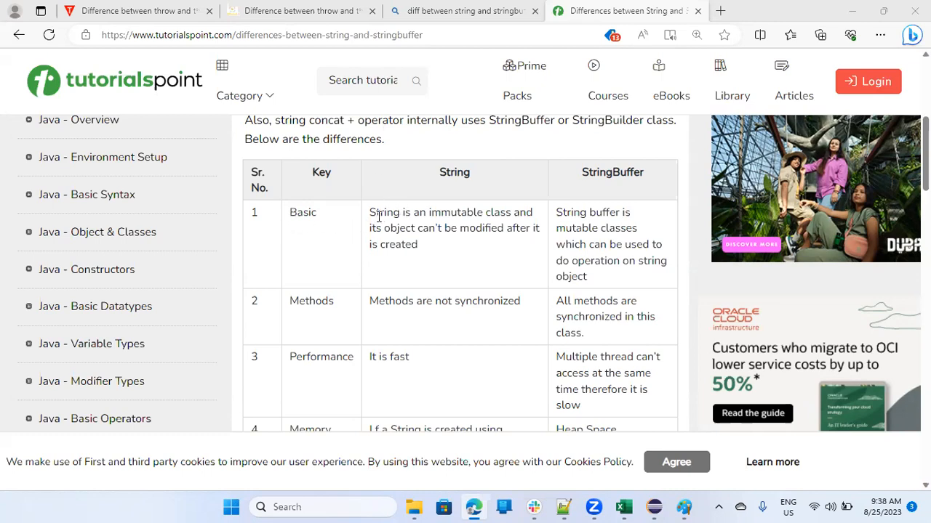
{"action": "mouse_move", "coordinate": [487, 217]}
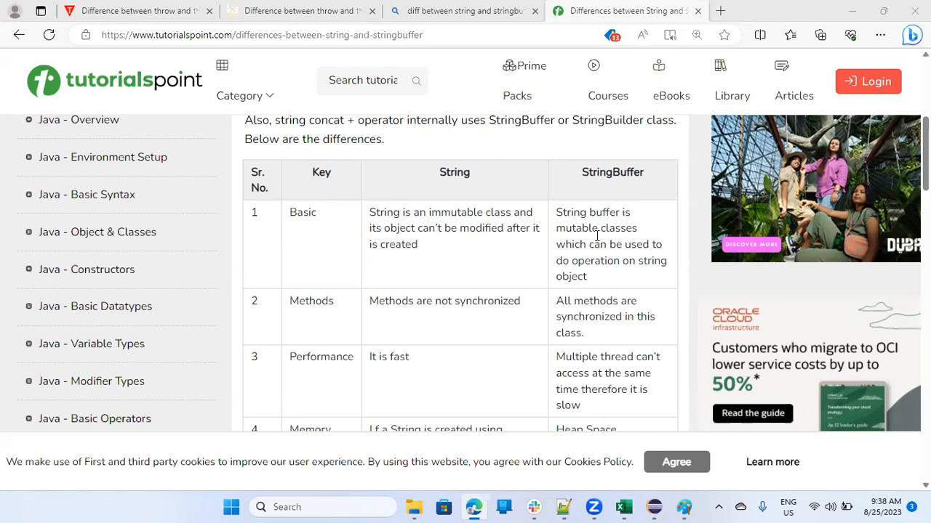
{"action": "mouse_move", "coordinate": [582, 251]}
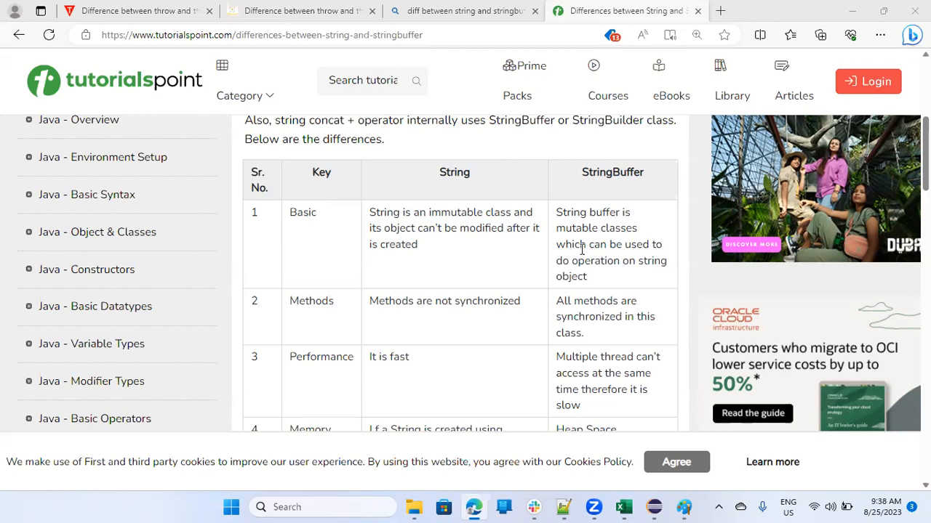
{"action": "mouse_move", "coordinate": [676, 261]}
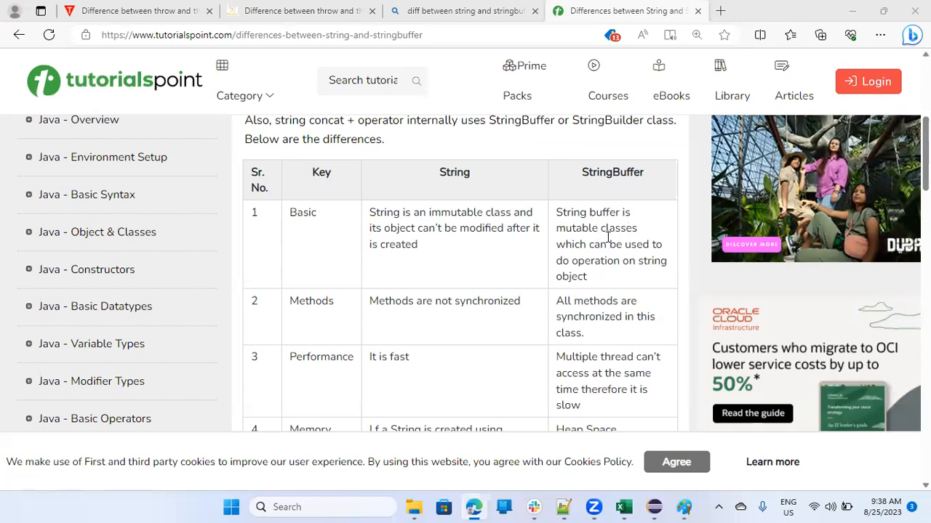
{"action": "mouse_move", "coordinate": [410, 307]}
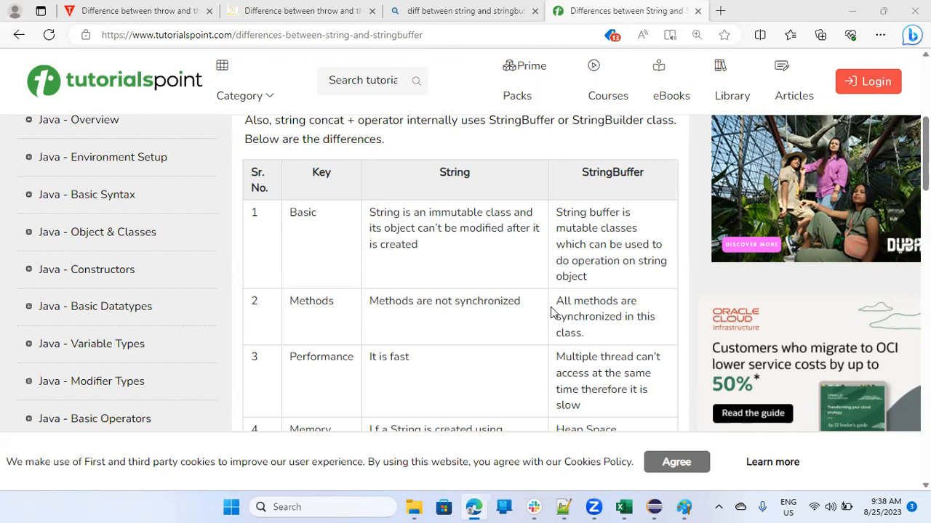
{"action": "mouse_move", "coordinate": [582, 325]}
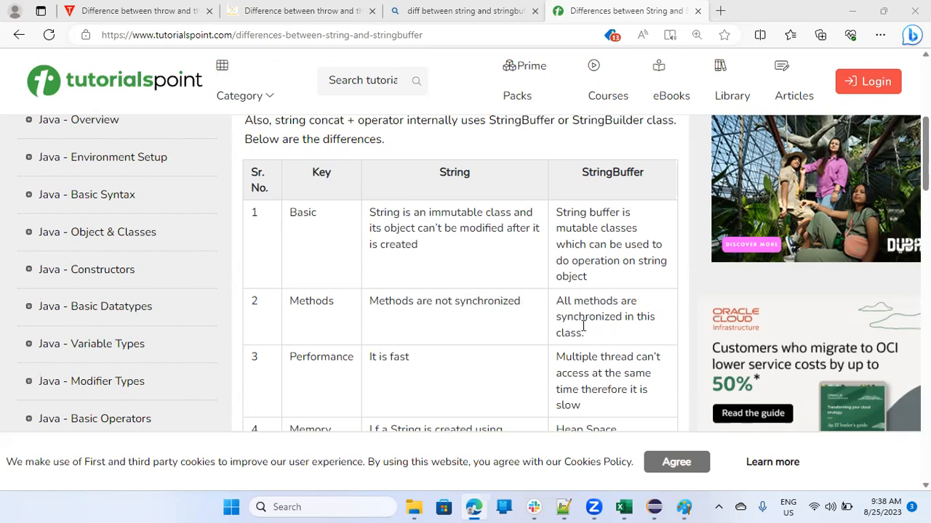
{"action": "mouse_move", "coordinate": [560, 334]}
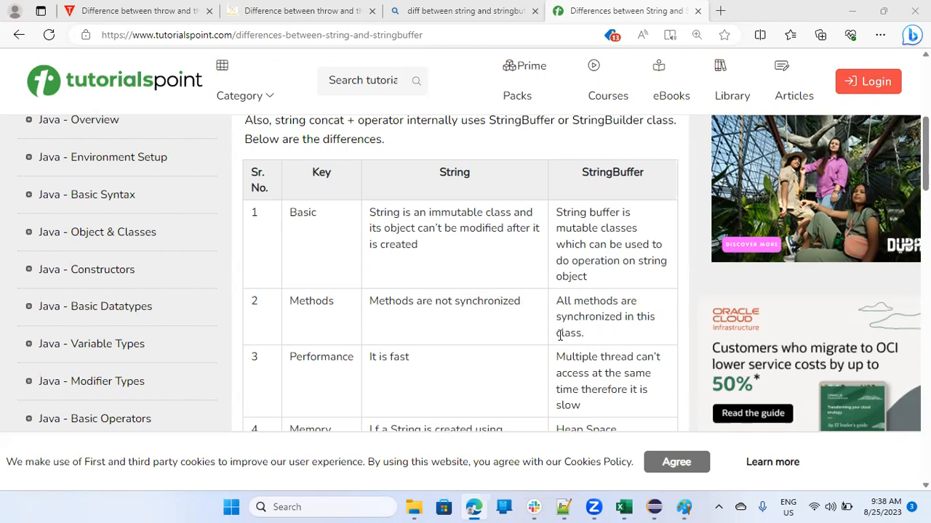
{"action": "mouse_move", "coordinate": [554, 337]}
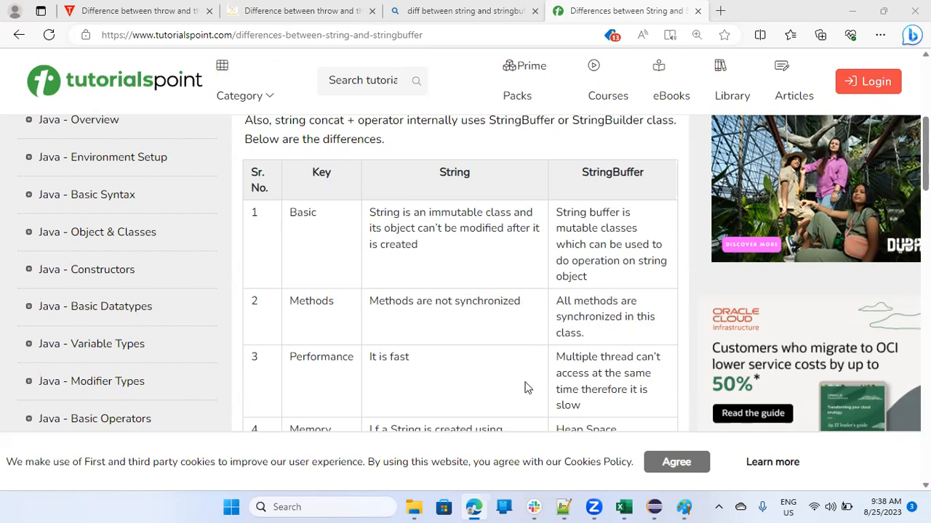
{"action": "mouse_move", "coordinate": [466, 401]}
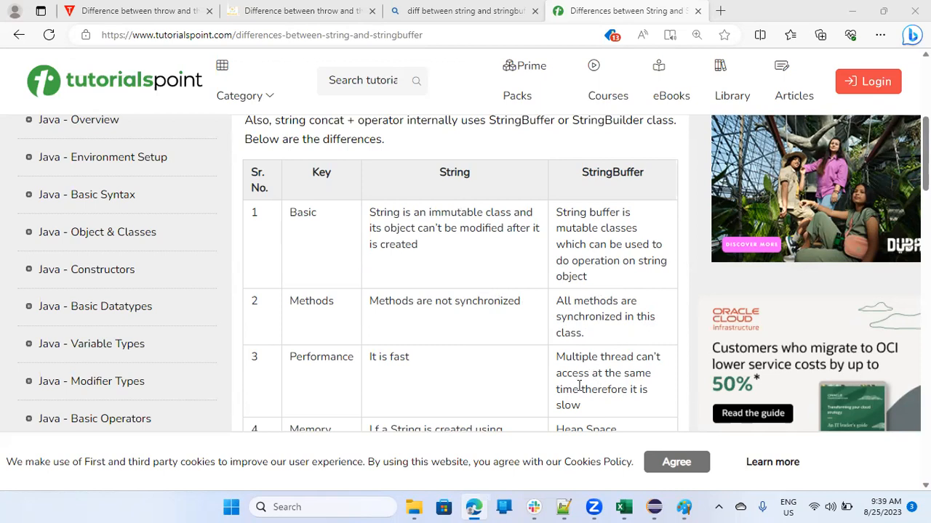
{"action": "mouse_move", "coordinate": [596, 372]}
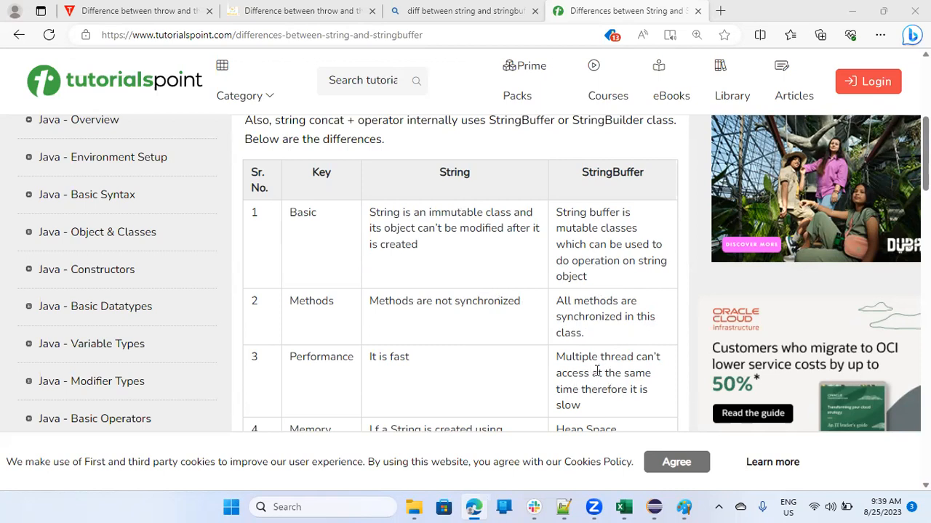
{"action": "mouse_move", "coordinate": [607, 378]}
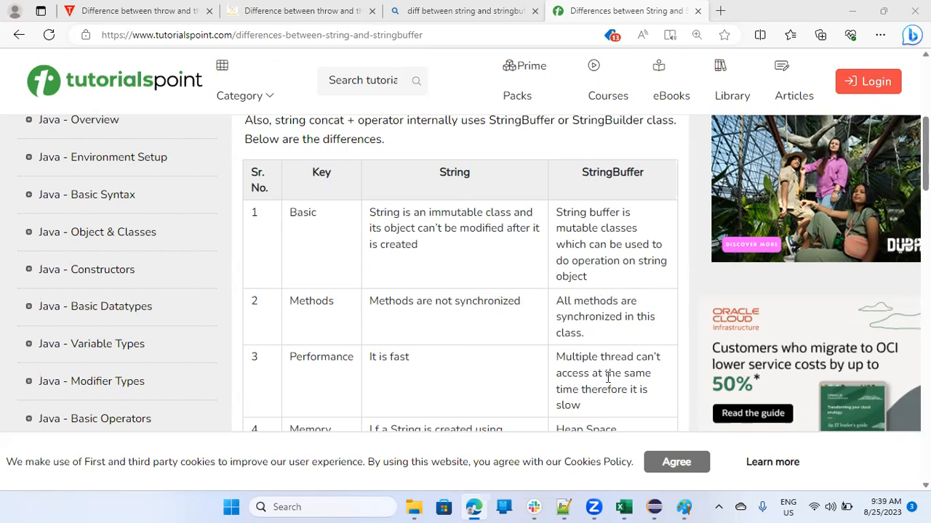
{"action": "mouse_move", "coordinate": [522, 400]}
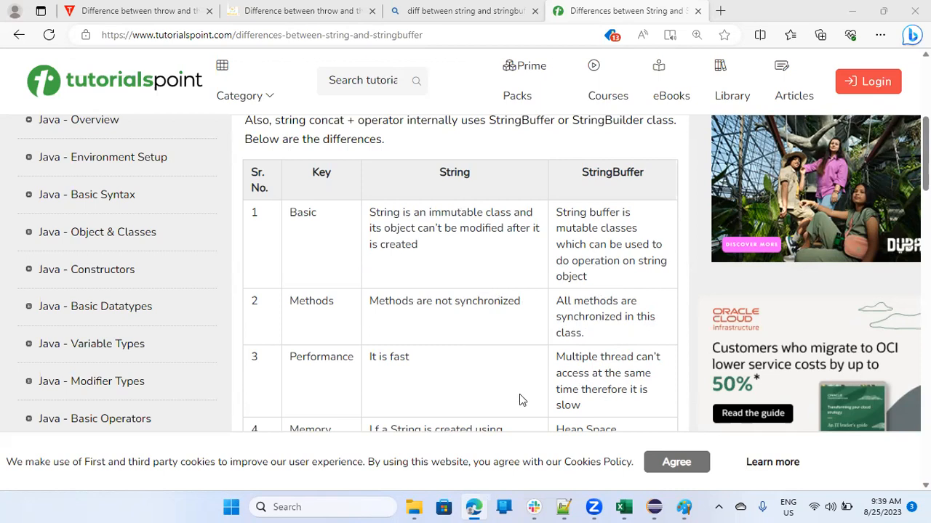
Scroll to the Memory Area row and highlight the word SringConstantPool
{"action": "scroll", "scroll_direction": "down", "scroll_amount": 3}
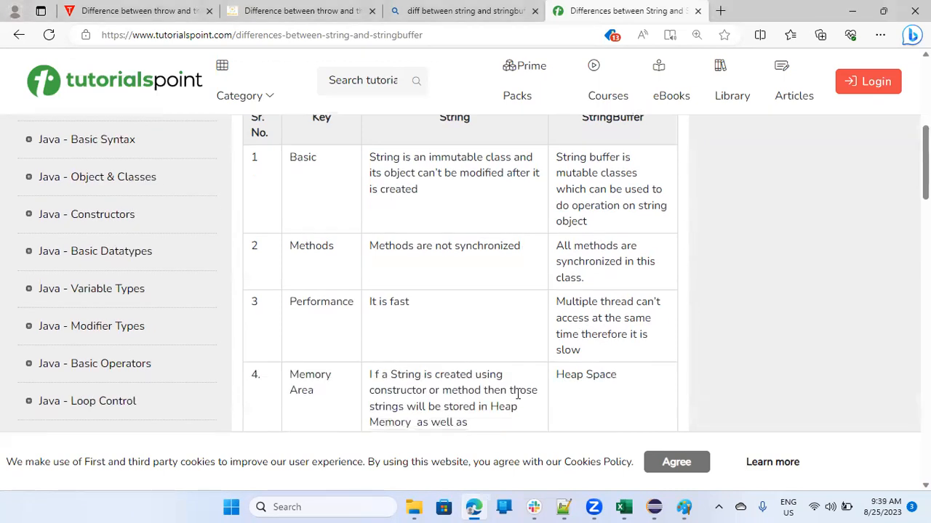
{"action": "scroll", "scroll_direction": "down", "scroll_amount": 3}
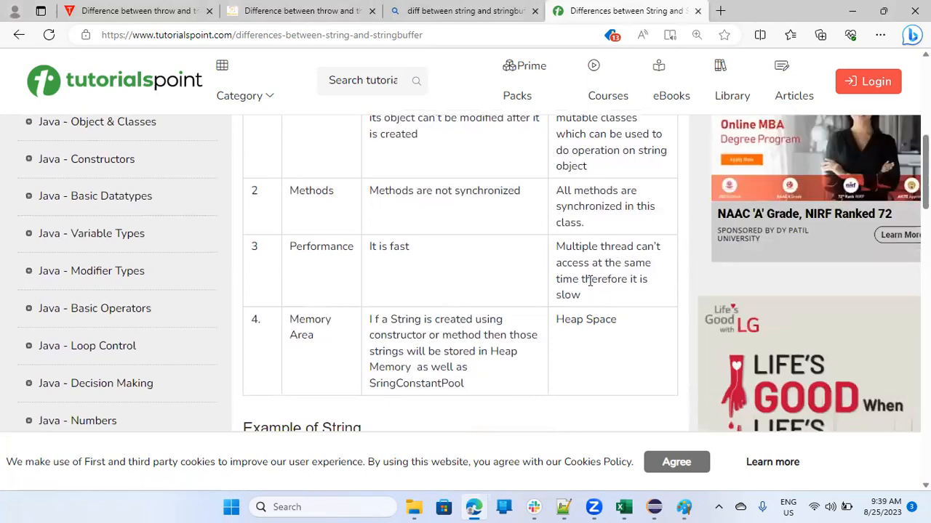
{"action": "mouse_move", "coordinate": [625, 251]}
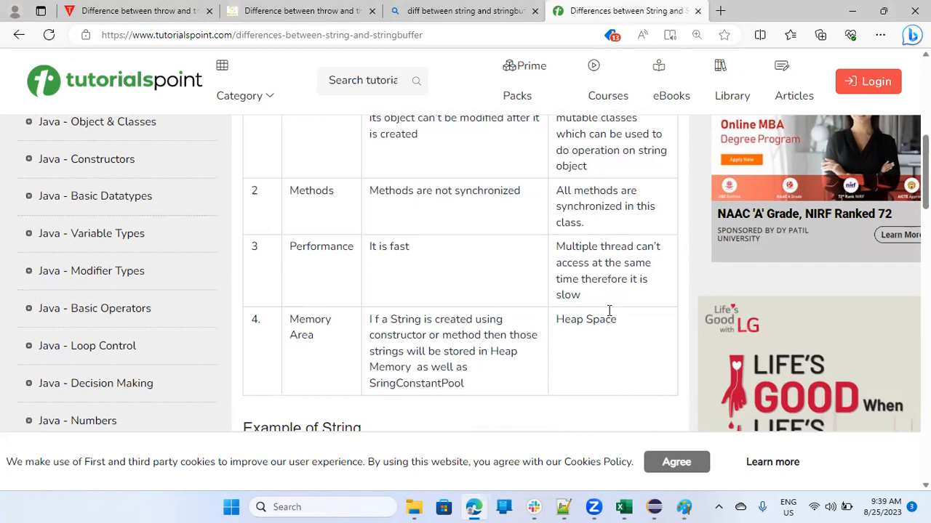
{"action": "mouse_move", "coordinate": [622, 300]}
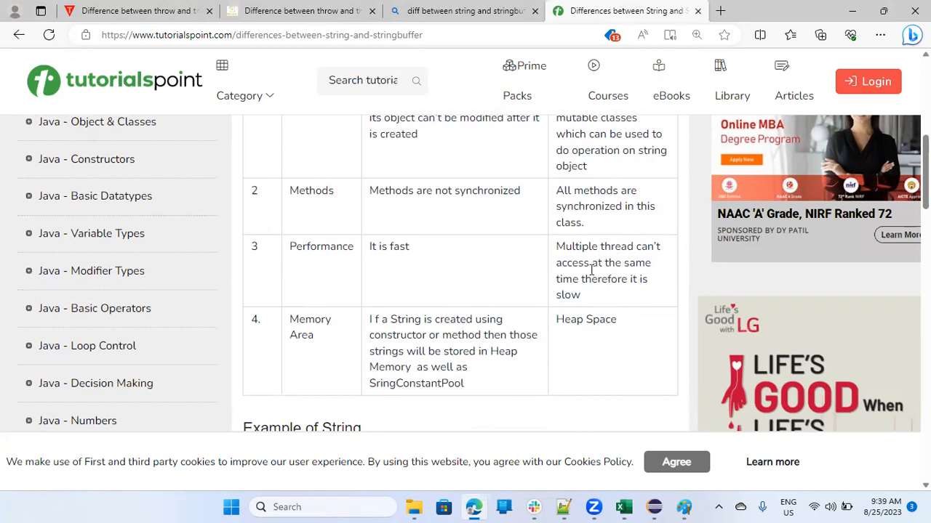
{"action": "mouse_move", "coordinate": [582, 272]}
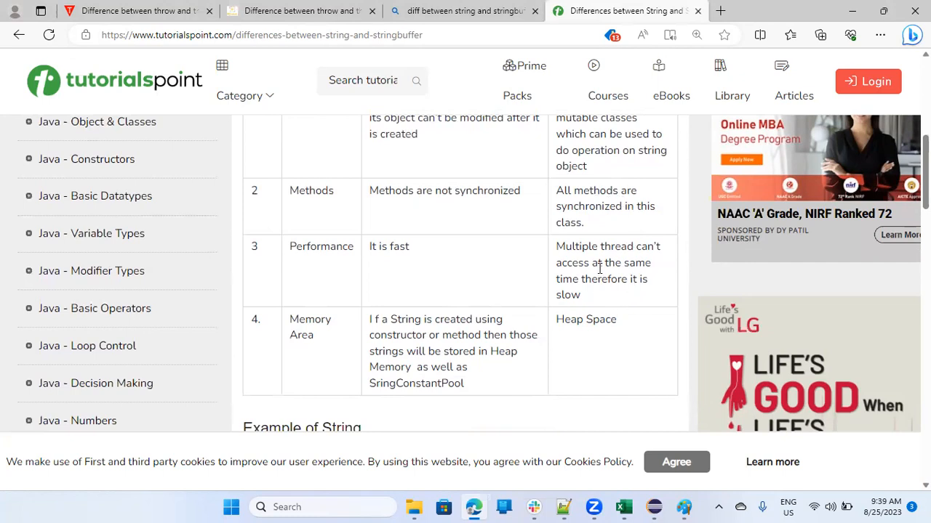
{"action": "mouse_move", "coordinate": [516, 336]}
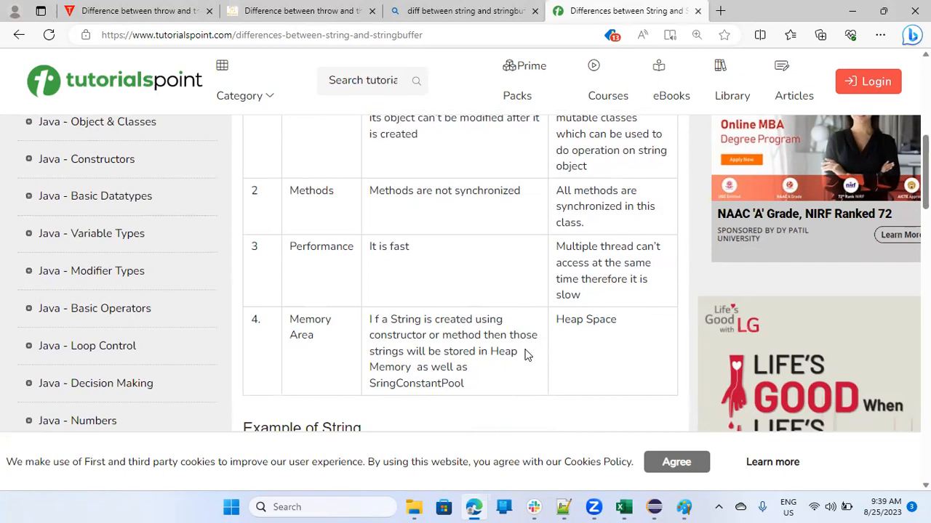
{"action": "mouse_move", "coordinate": [406, 378]}
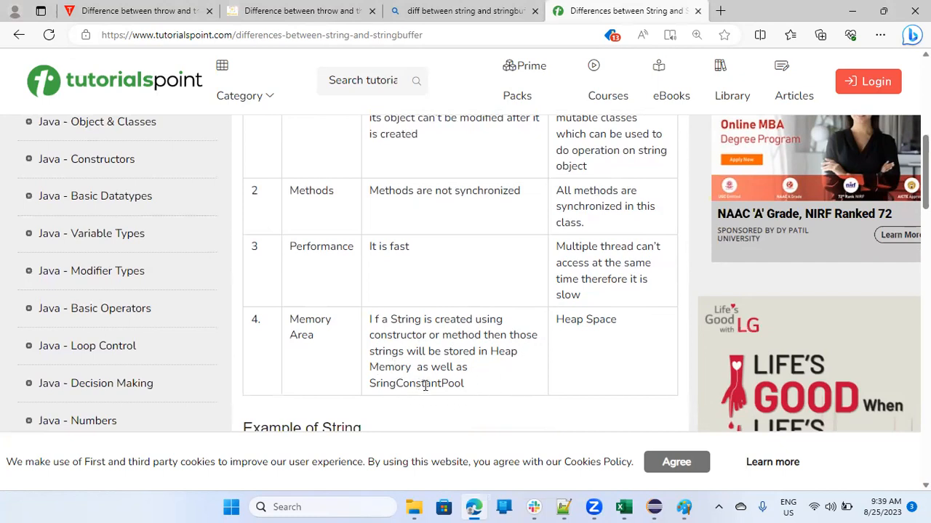
{"action": "double_click", "coordinate": [416, 384]}
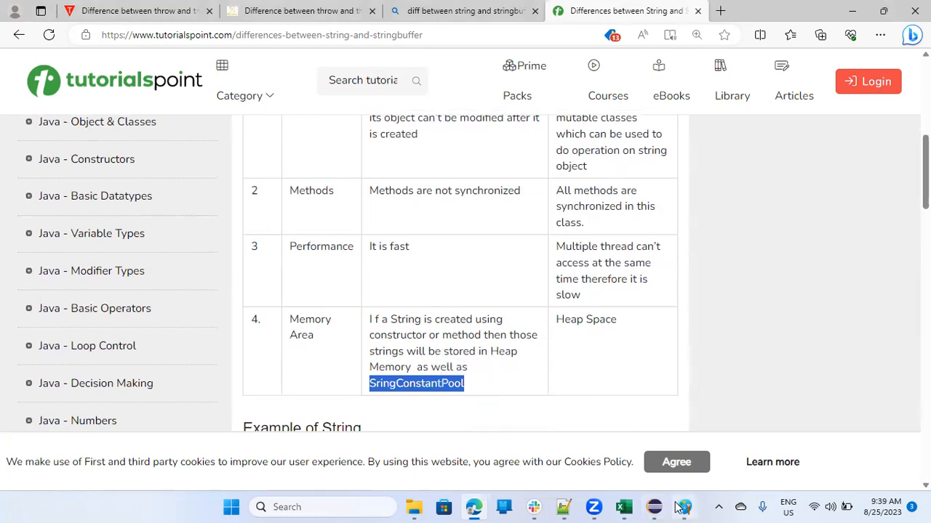
Switch to the Paint diagram where place and w share one uniTED KINGDOm string
{"action": "left_click", "coordinate": [684, 506]}
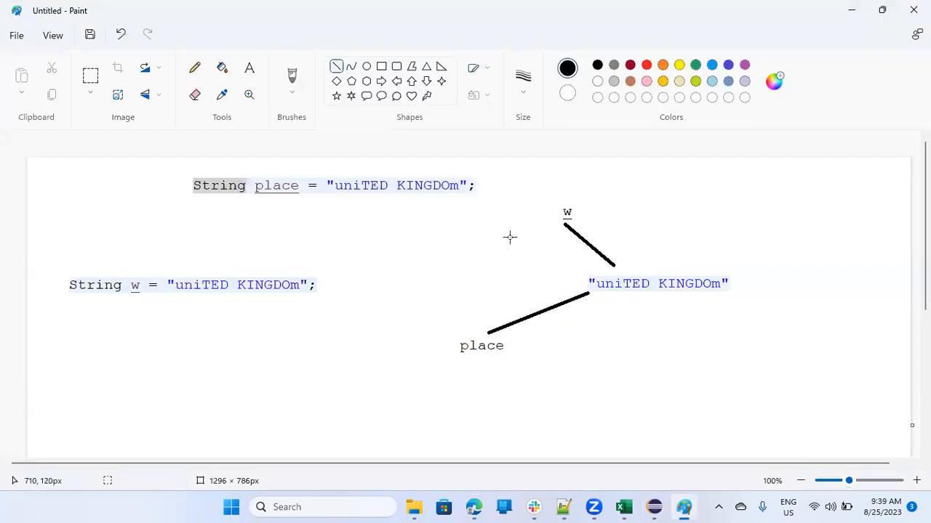
{"action": "mouse_move", "coordinate": [392, 209]}
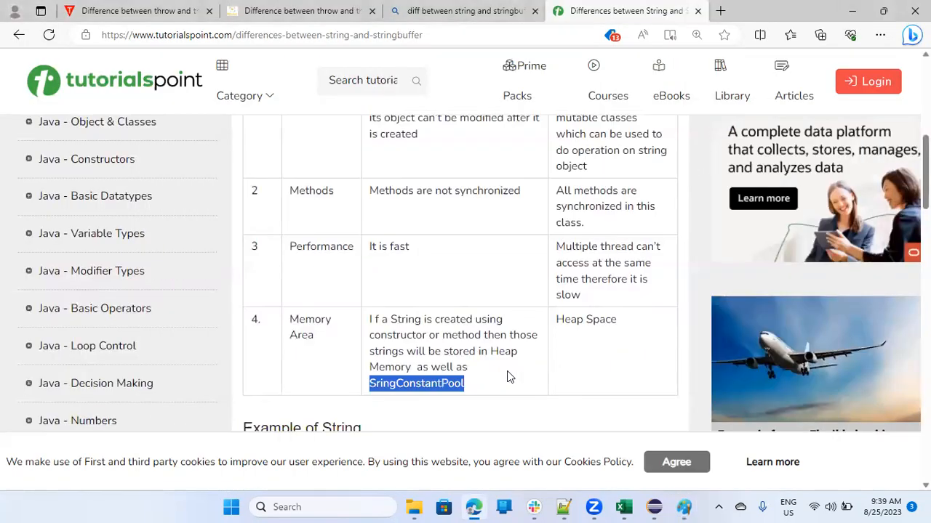
{"action": "mouse_move", "coordinate": [502, 341]}
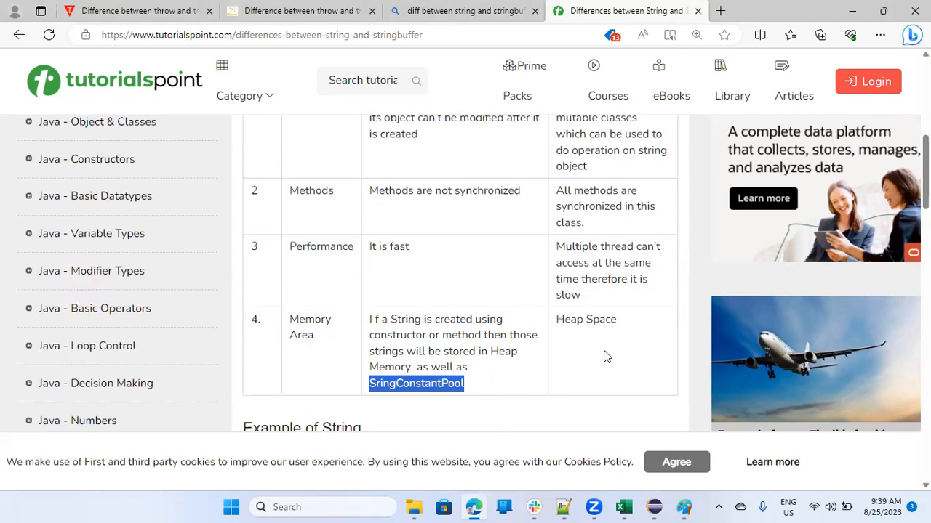
{"action": "mouse_move", "coordinate": [546, 362]}
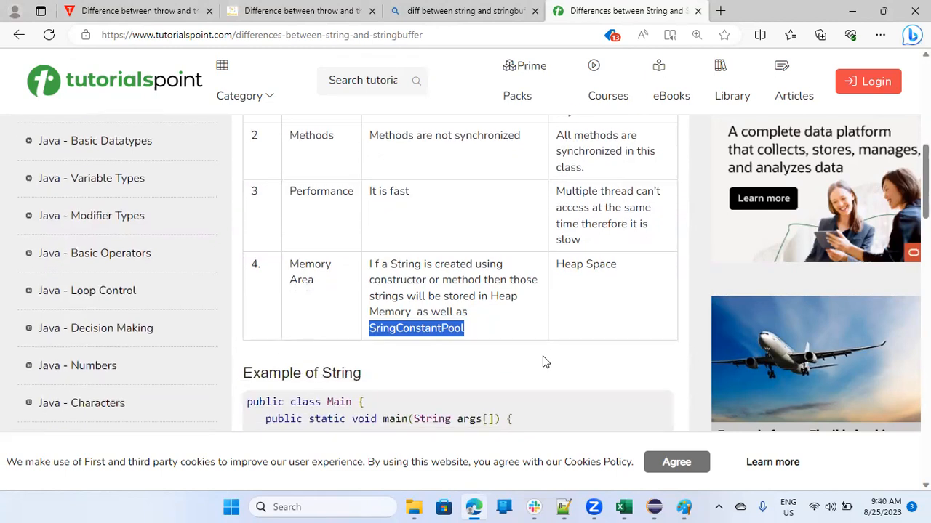
Select the three statements inside main of the String example, then return to Eclipse
{"action": "scroll", "scroll_direction": "down", "scroll_amount": 3}
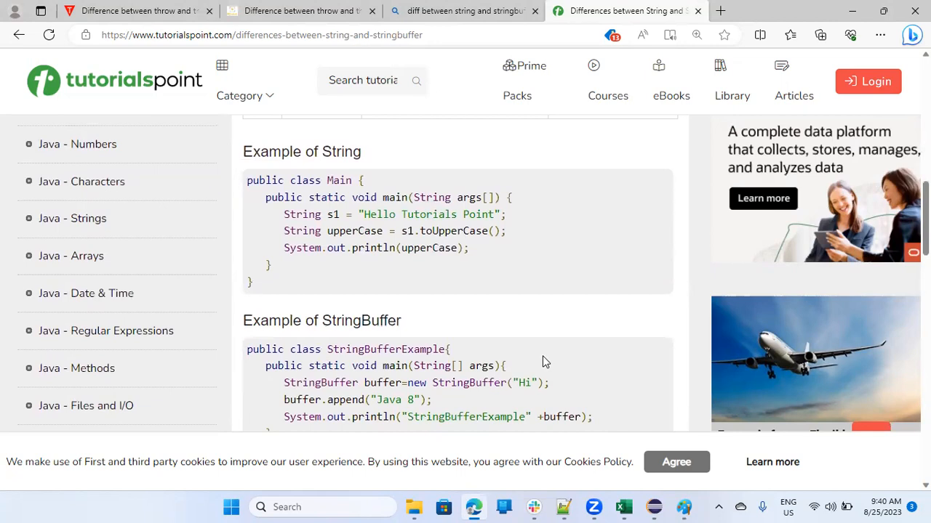
{"action": "mouse_move", "coordinate": [370, 342]}
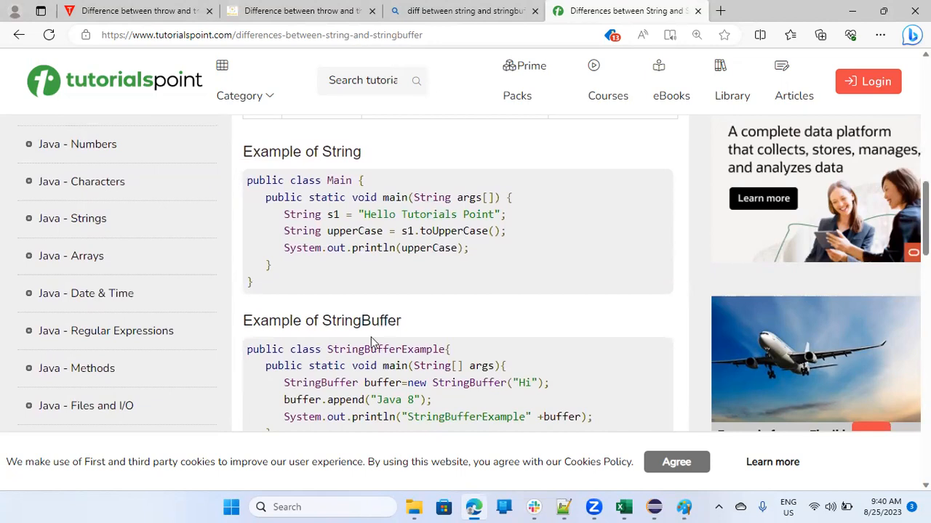
{"action": "mouse_move", "coordinate": [279, 218]}
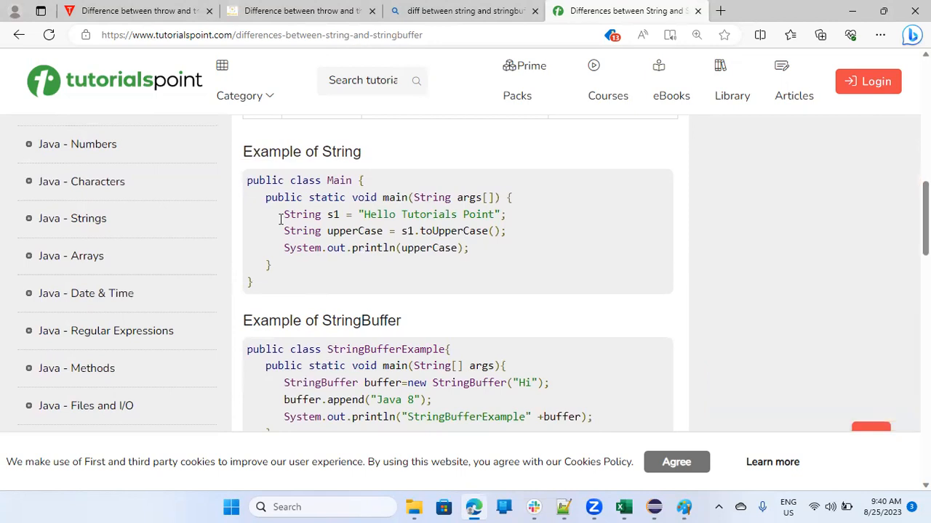
{"action": "left_click_drag", "start_coordinate": [283, 214], "coordinate": [471, 247]}
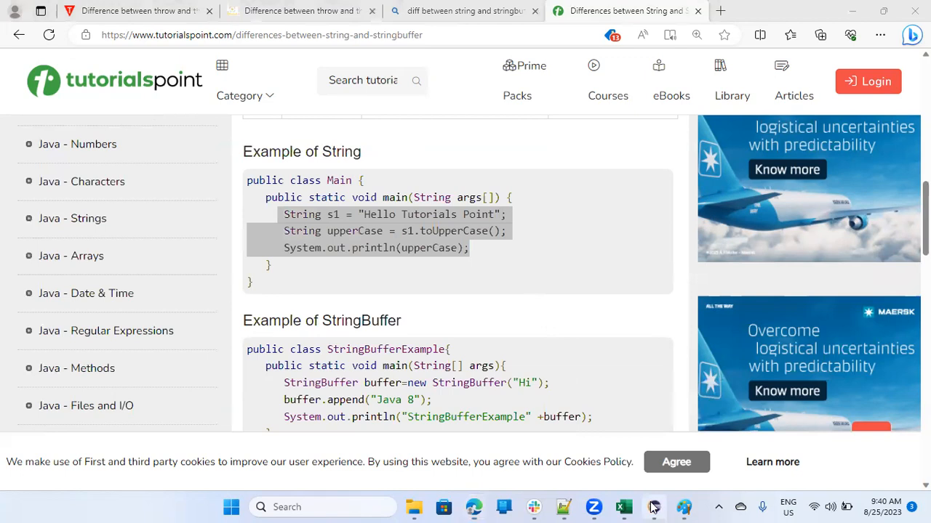
{"action": "left_click", "coordinate": [684, 506]}
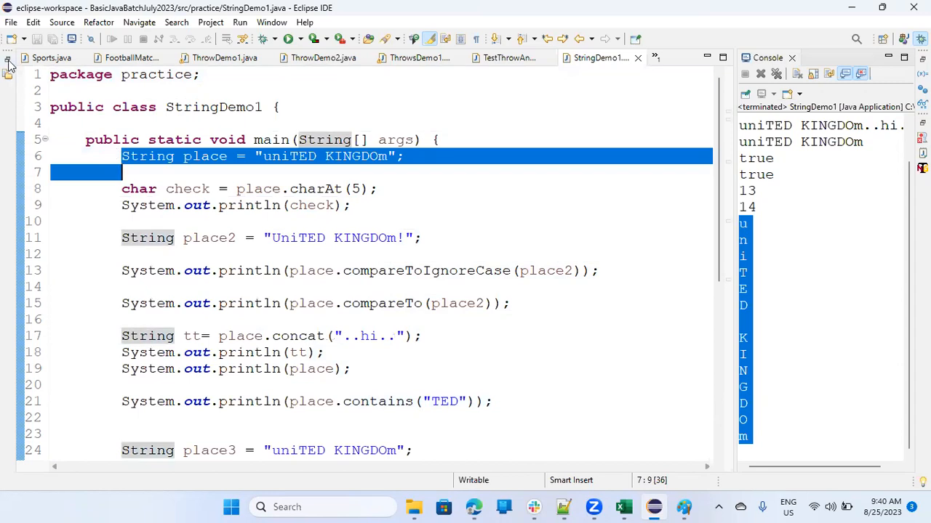
Start a new class named StringBufferDemo in the practice package from the project tree
{"action": "left_click", "coordinate": [8, 65]}
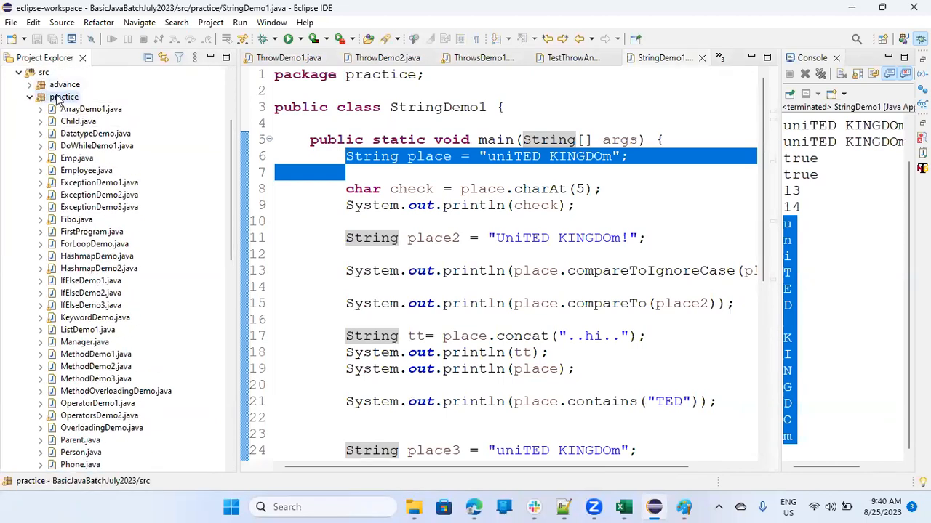
{"action": "right_click", "coordinate": [64, 96]}
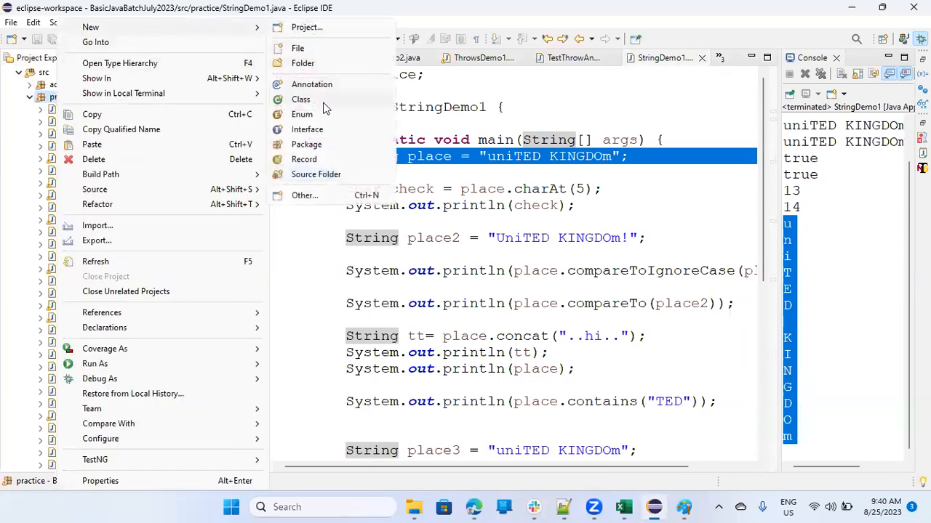
{"action": "left_click", "coordinate": [299, 99]}
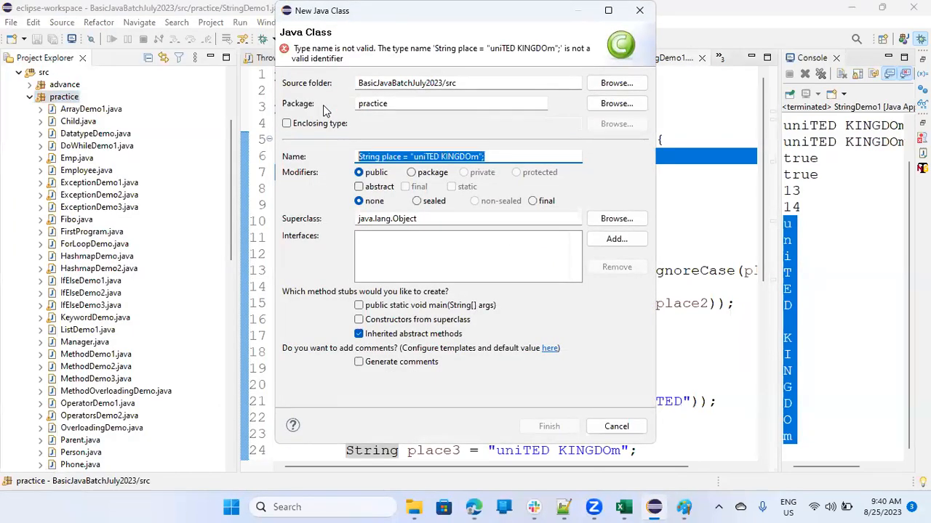
{"action": "type", "text": "Stri"}
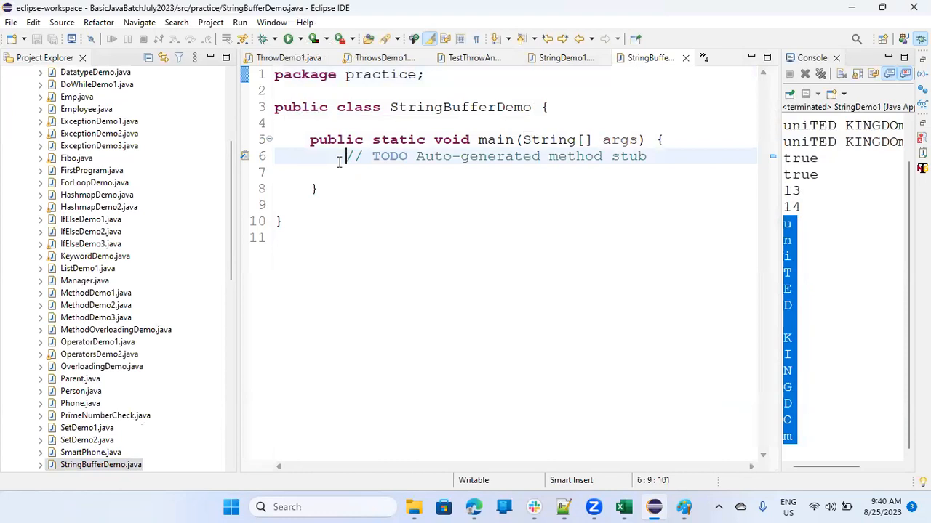
Declare String place = "uniTED KINGDOm" and assign place.toLowerCase() to check
{"action": "type", "text": "String place = \"uniTED KINGDOm\";"}
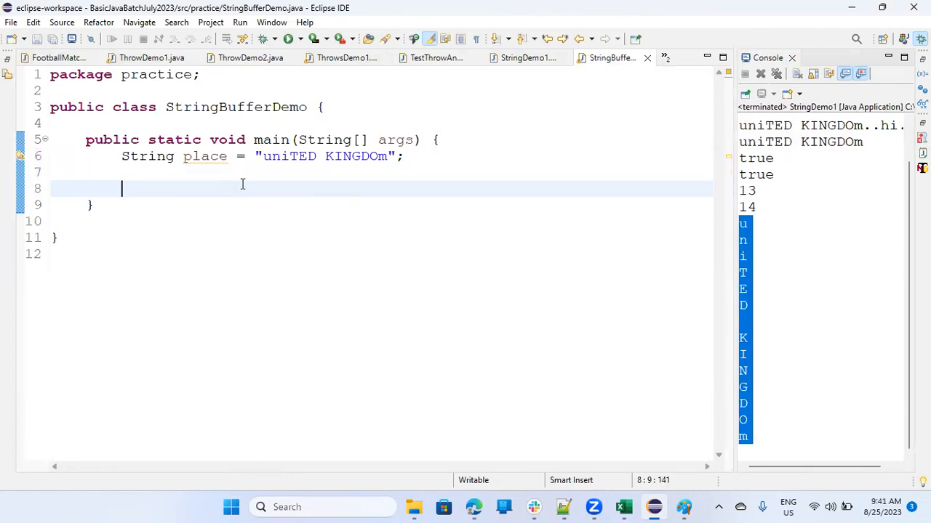
{"action": "mouse_move", "coordinate": [211, 192]}
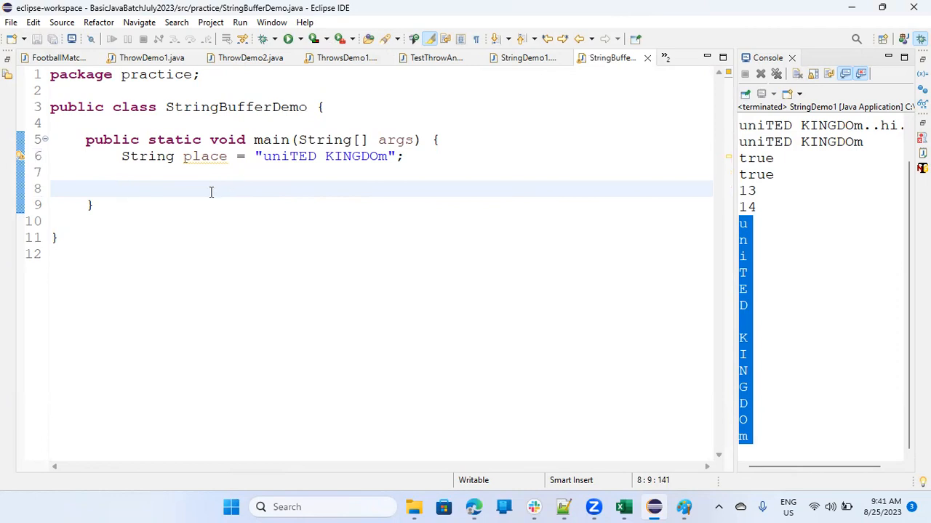
{"action": "type", "text": "pl"}
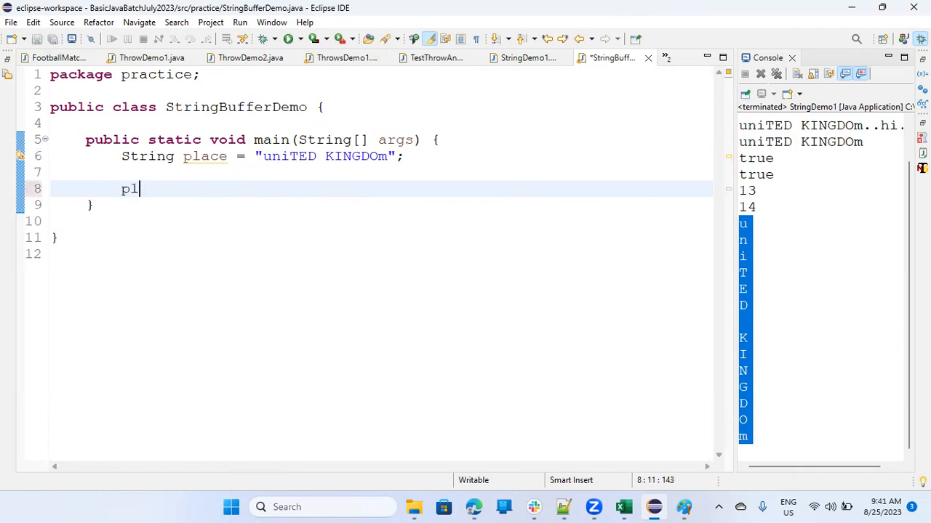
{"action": "type", "text": "ace."}
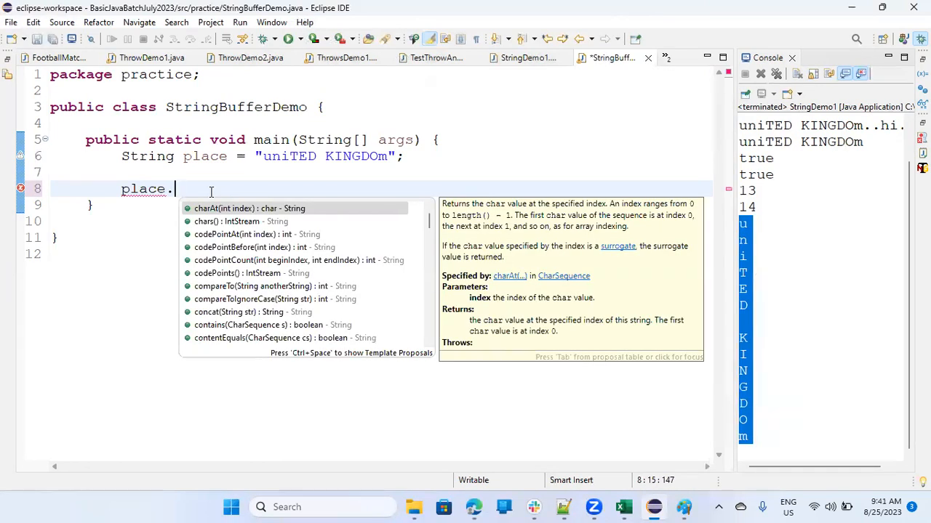
{"action": "type", "text": "toLowerCase();"}
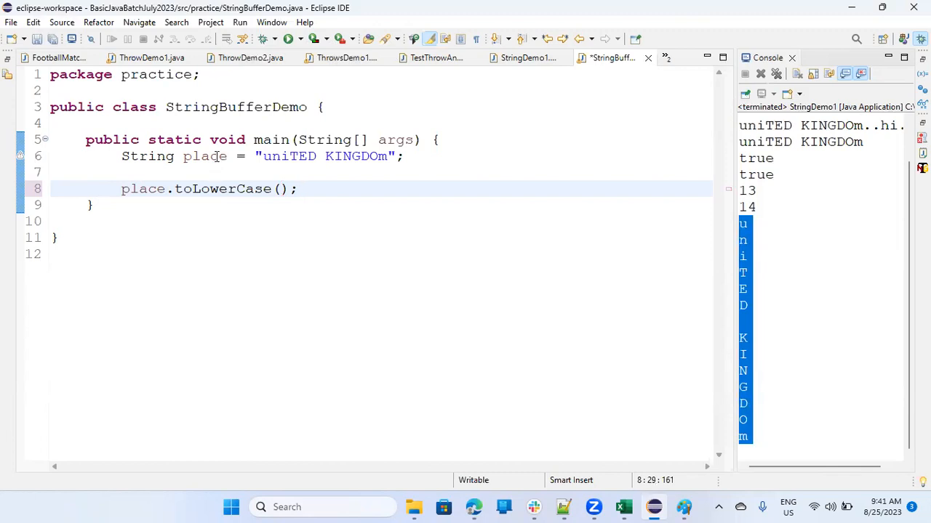
{"action": "mouse_move", "coordinate": [170, 218]}
{"action": "type", "text": "String check = "}
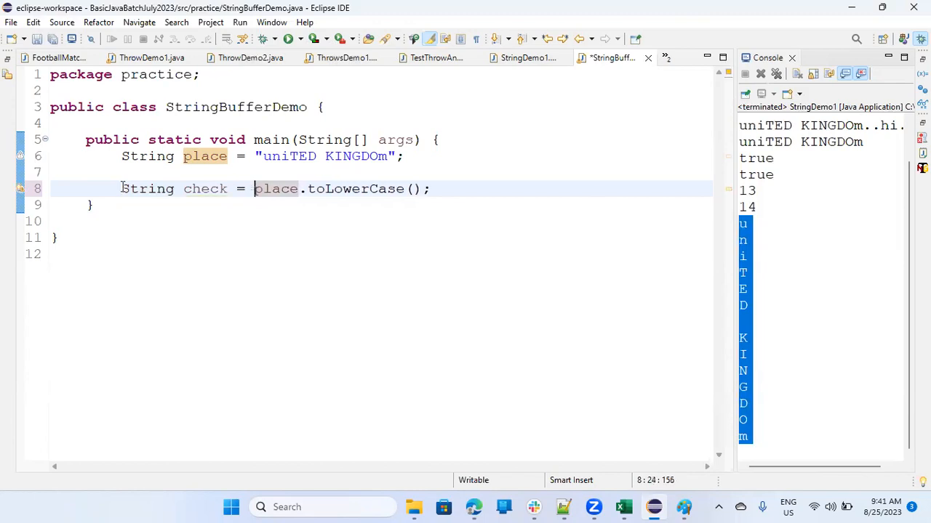
{"action": "left_click", "coordinate": [410, 190]}
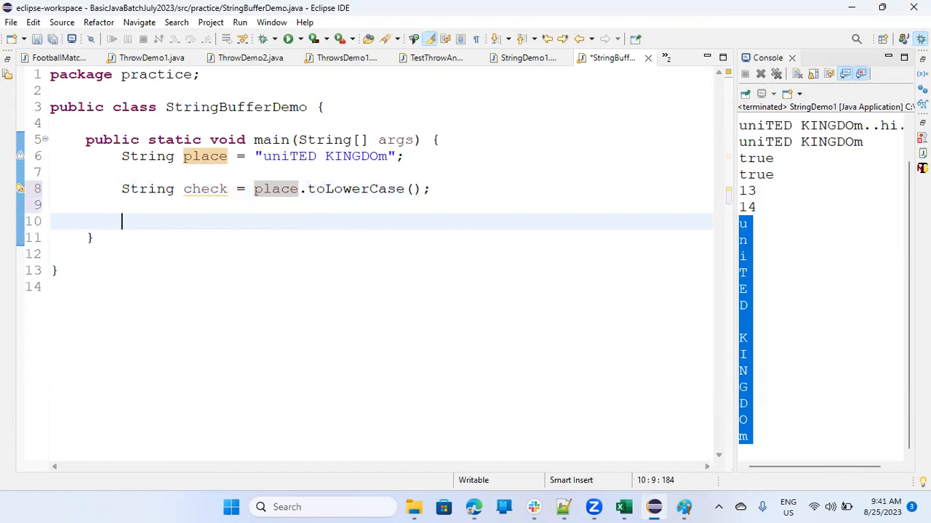
Add System.out.println calls for place and check via the syso template, then bring up run options
{"action": "type", "text": "syso"}
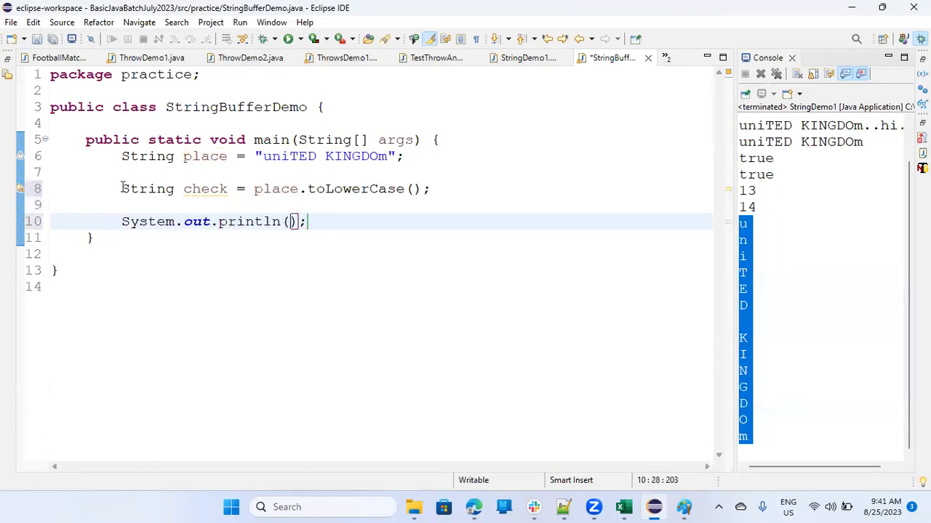
{"action": "type", "text": "place"}
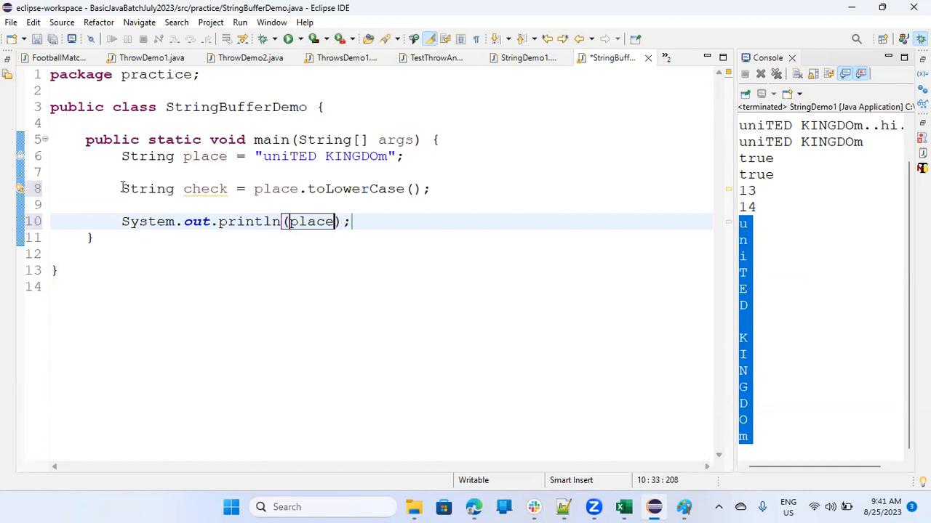
{"action": "type", "text": "s"}
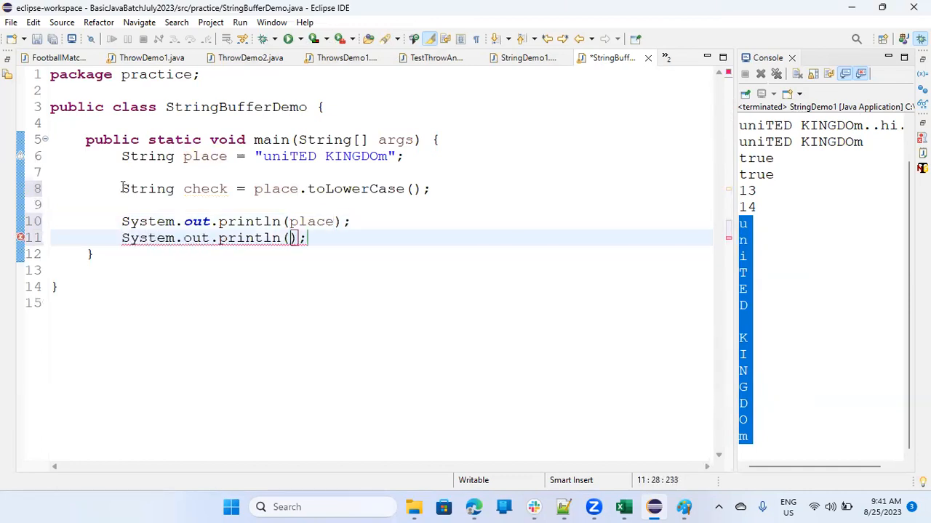
{"action": "type", "text": "check"}
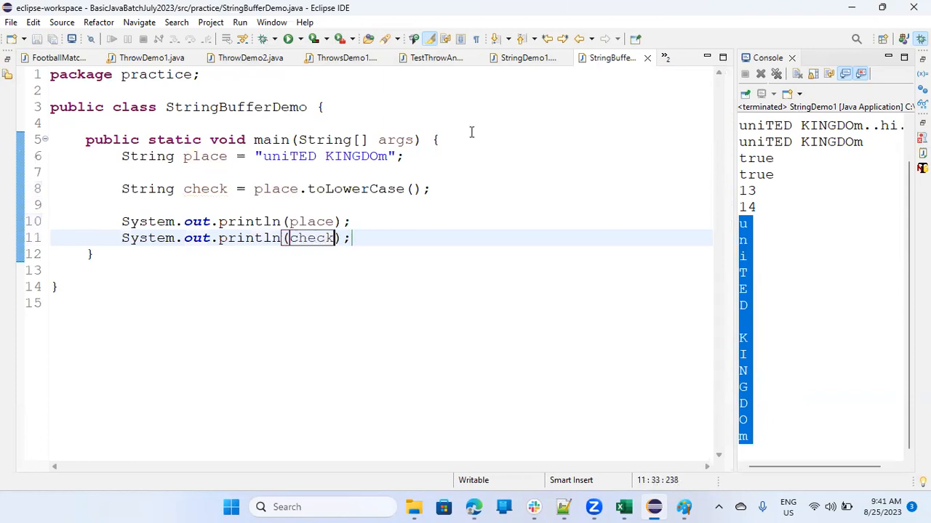
{"action": "right_click", "coordinate": [311, 238]}
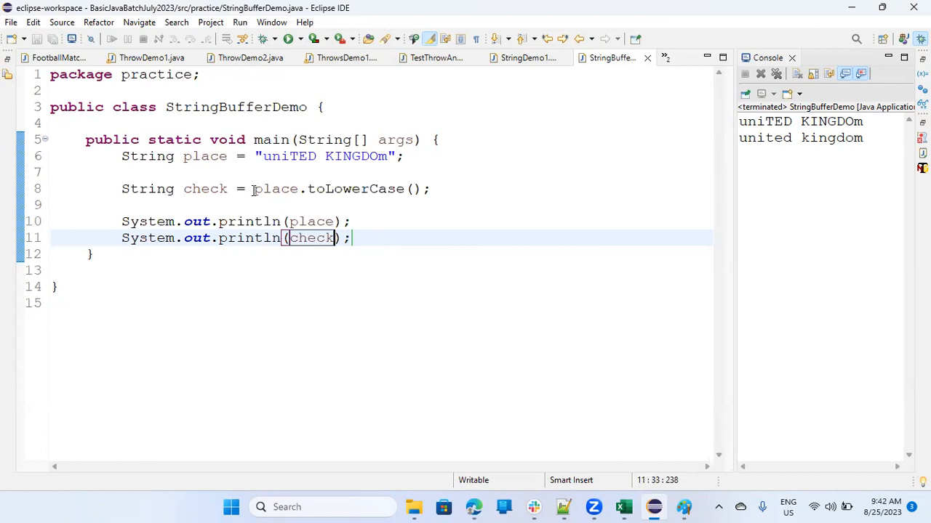
{"action": "mouse_move", "coordinate": [348, 189]}
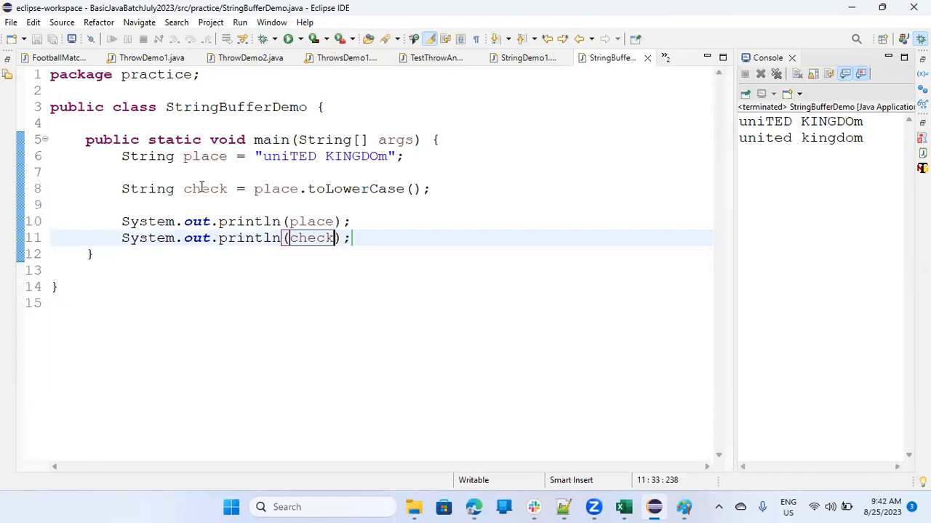
{"action": "mouse_move", "coordinate": [205, 189]}
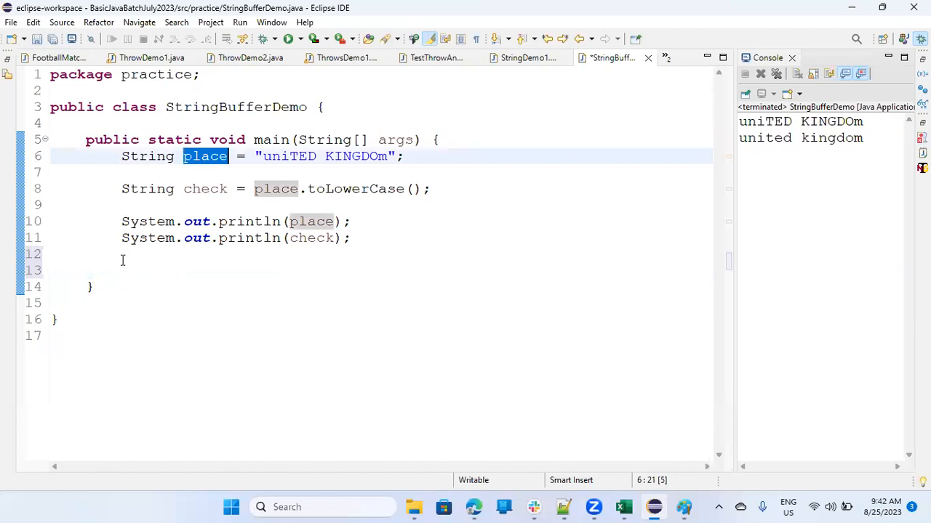
On a new line declare StringBuffer city = "" ready for its value
{"action": "key", "text": "enter"}
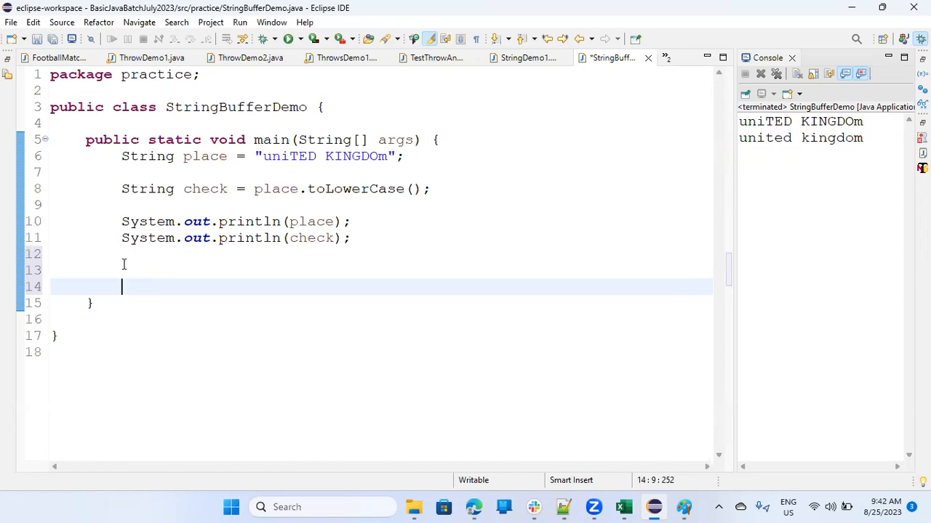
{"action": "type", "text": "S"}
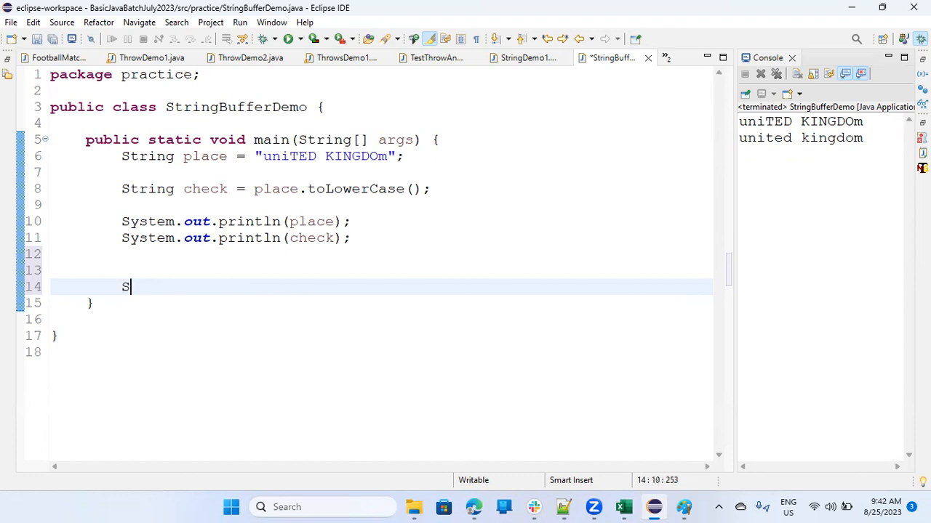
{"action": "type", "text": "tringb"}
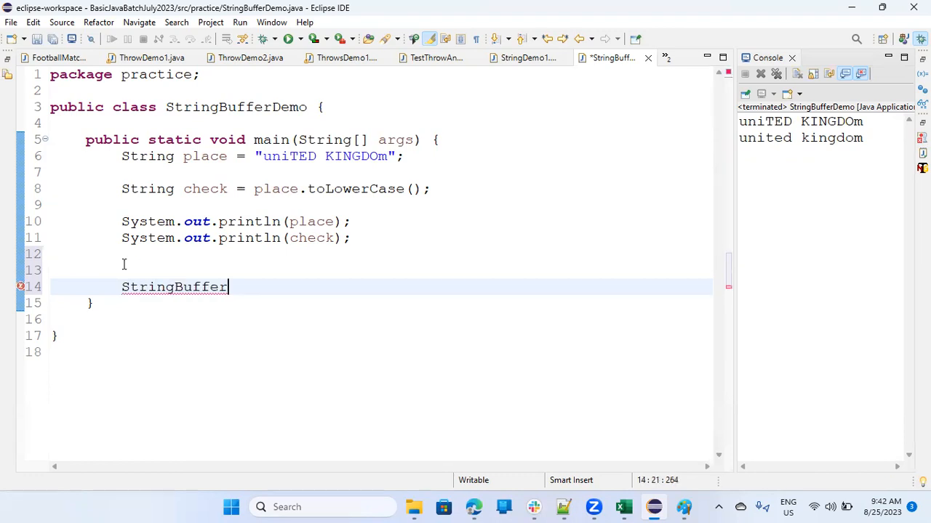
{"action": "type", "text": "\" \""}
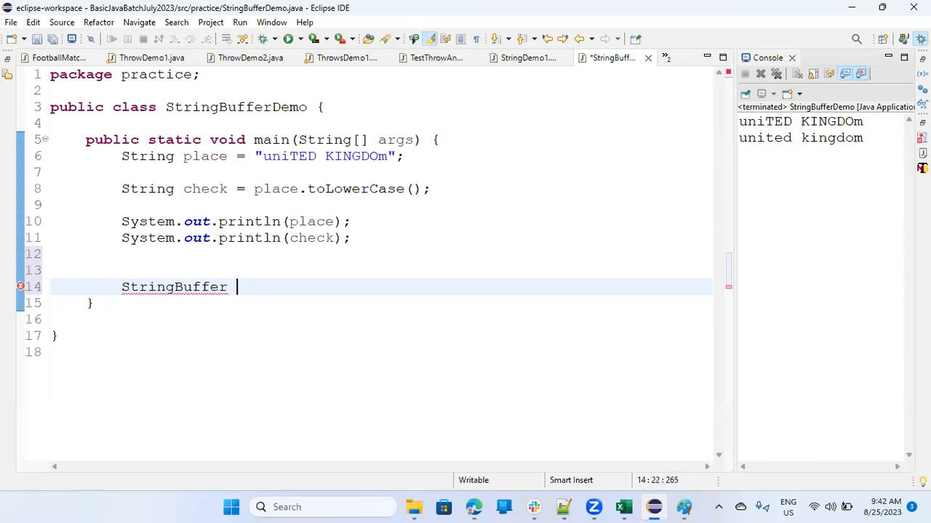
{"action": "type", "text": "cit"}
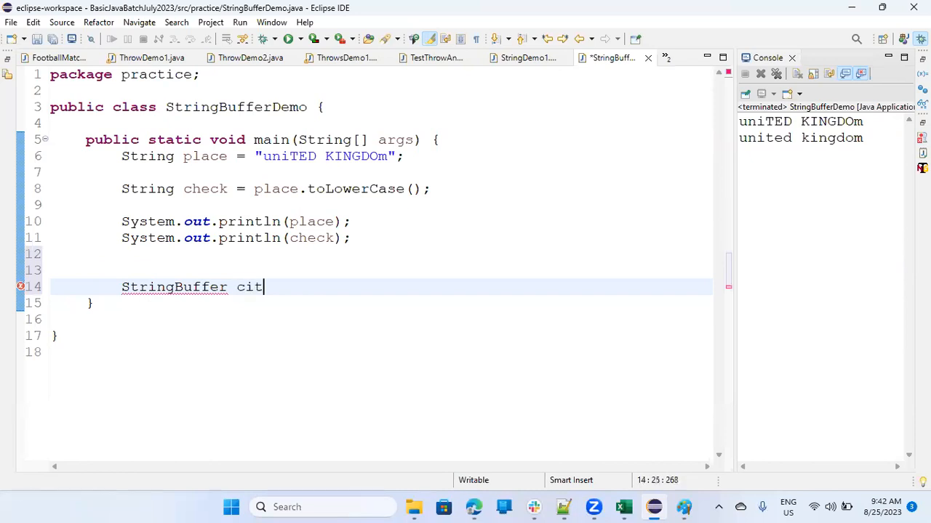
{"action": "type", "text": "y ="}
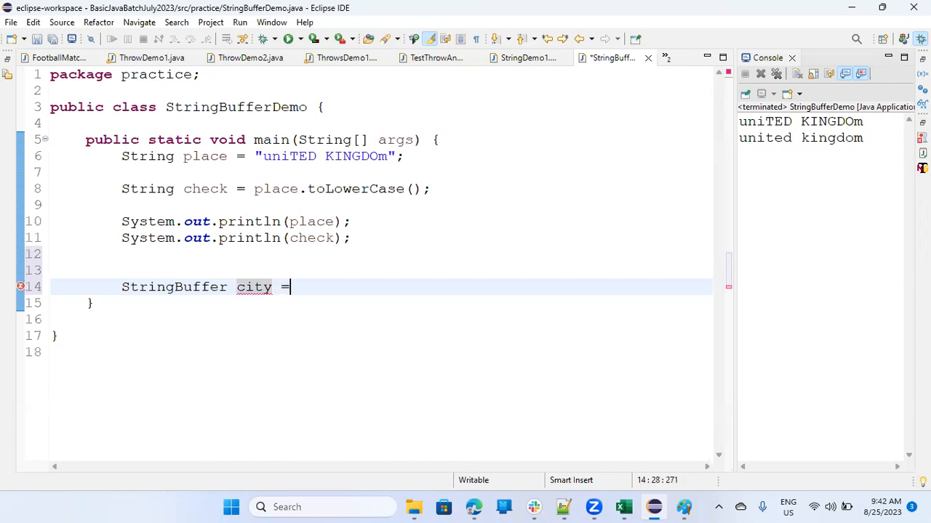
{"action": "type", "text": "\"\""}
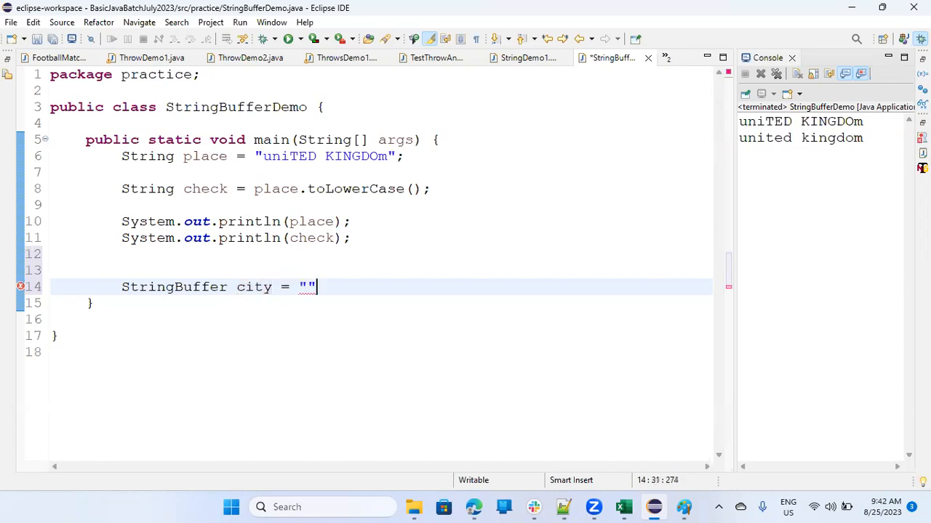
{"action": "mouse_move", "coordinate": [123, 265]}
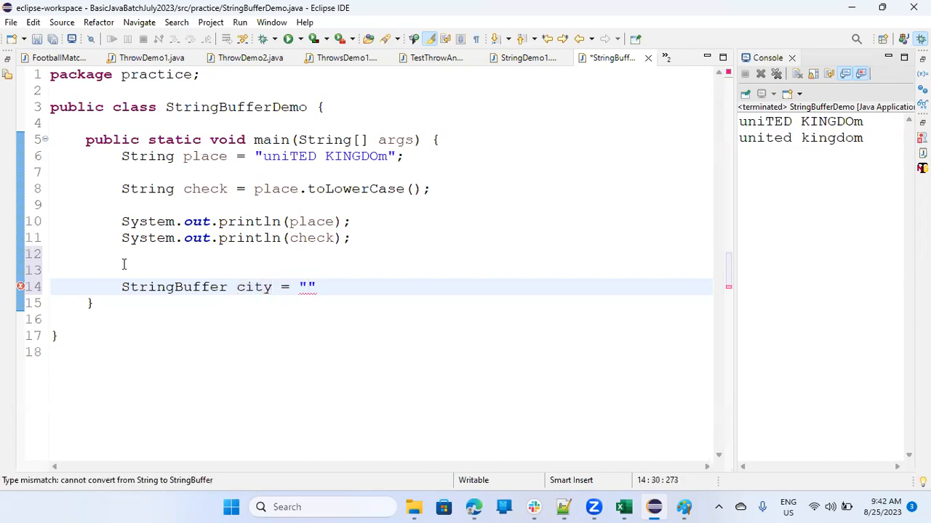
Fill the literal as "new deLHI", correcting delhi to deLHI, and end with a semicolon
{"action": "type", "text": "del"}
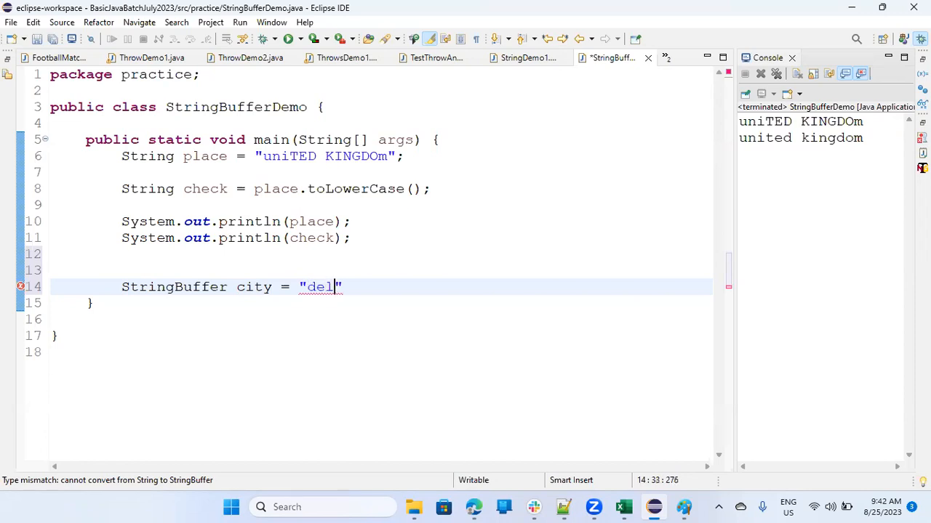
{"action": "type", "text": "hi"}
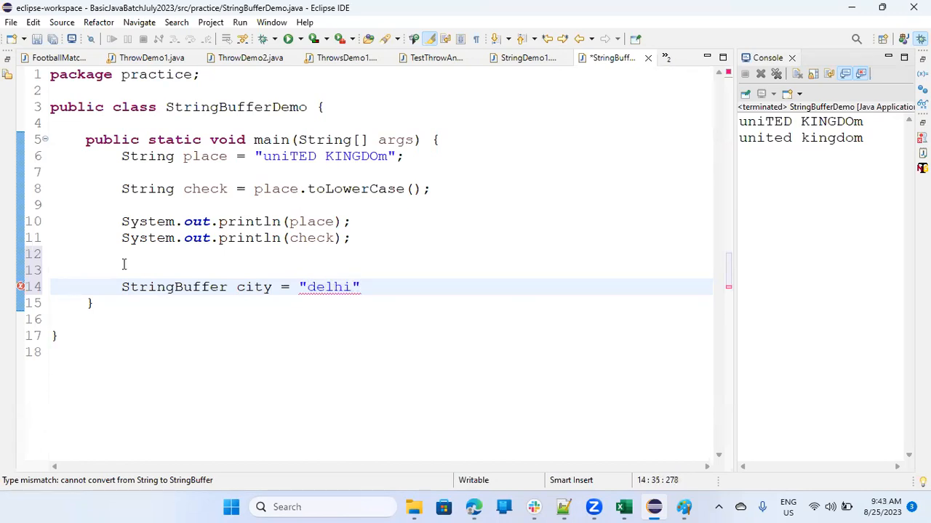
{"action": "type", "text": "new"}
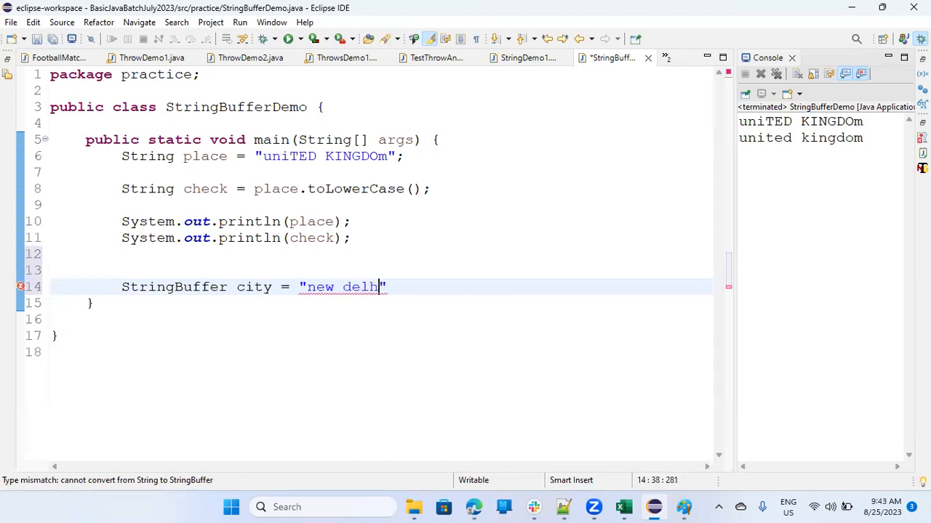
{"action": "type", "text": "i"}
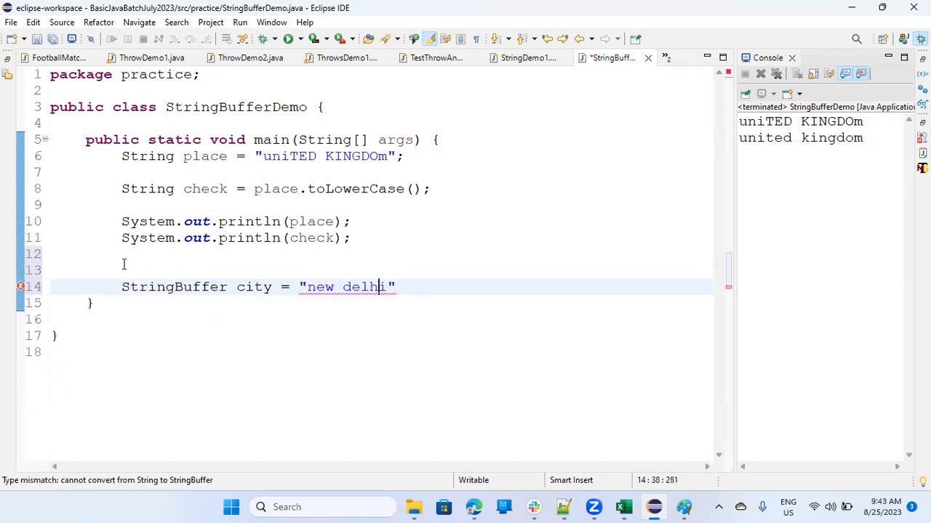
{"action": "key", "text": "BackSpace"}
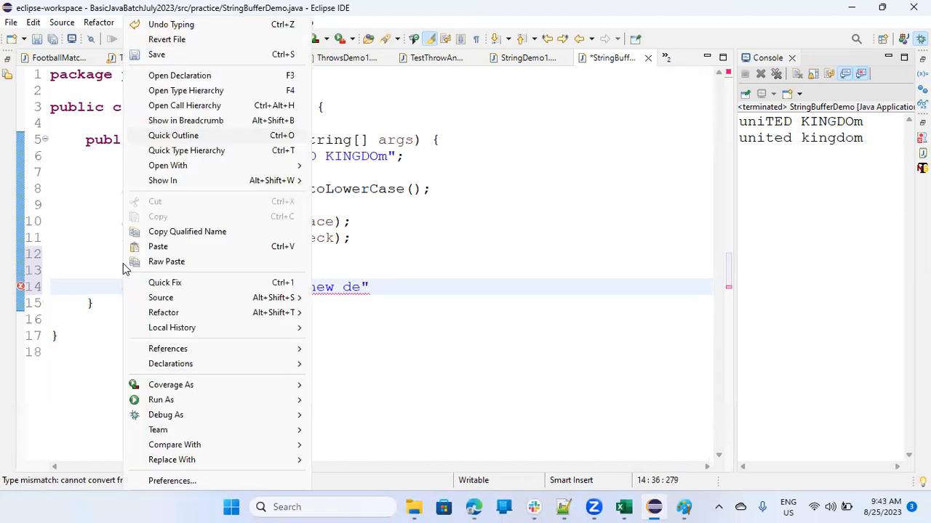
{"action": "mouse_move", "coordinate": [376, 323]}
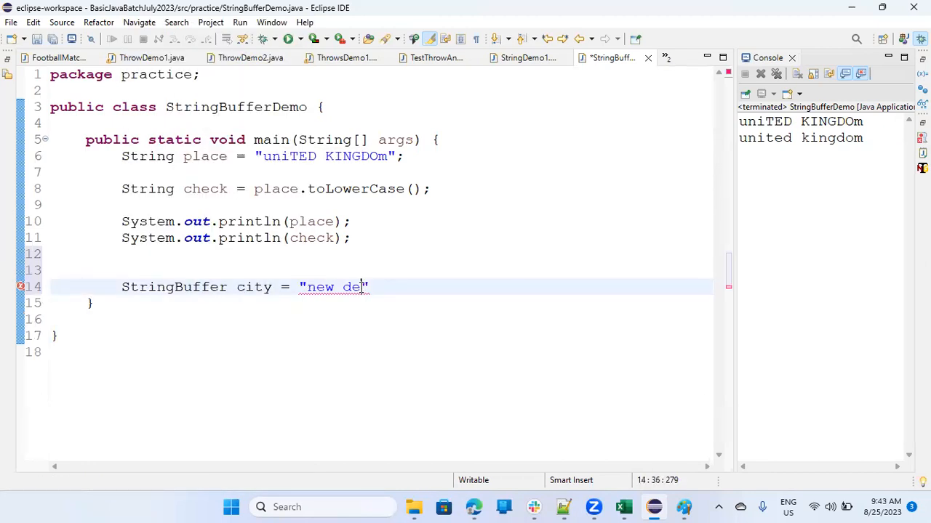
{"action": "type", "text": "LHI"}
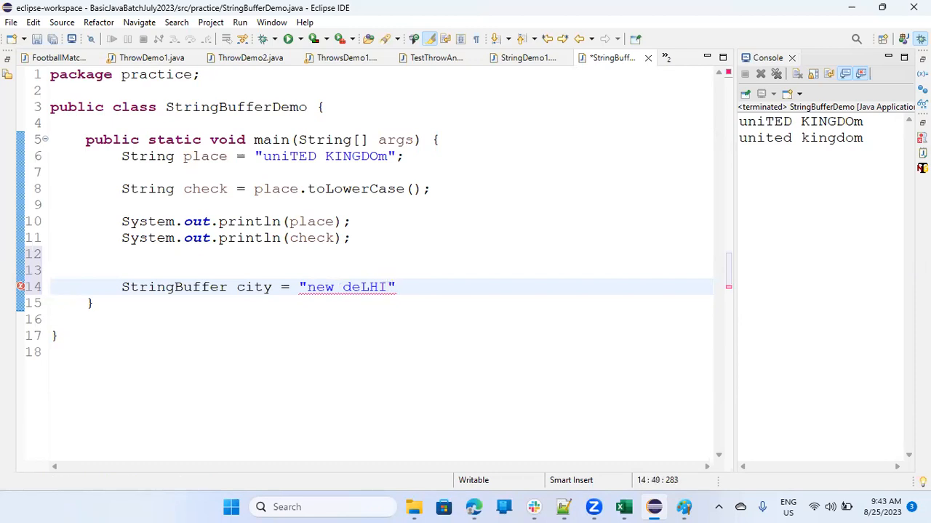
{"action": "type", "text": ";"}
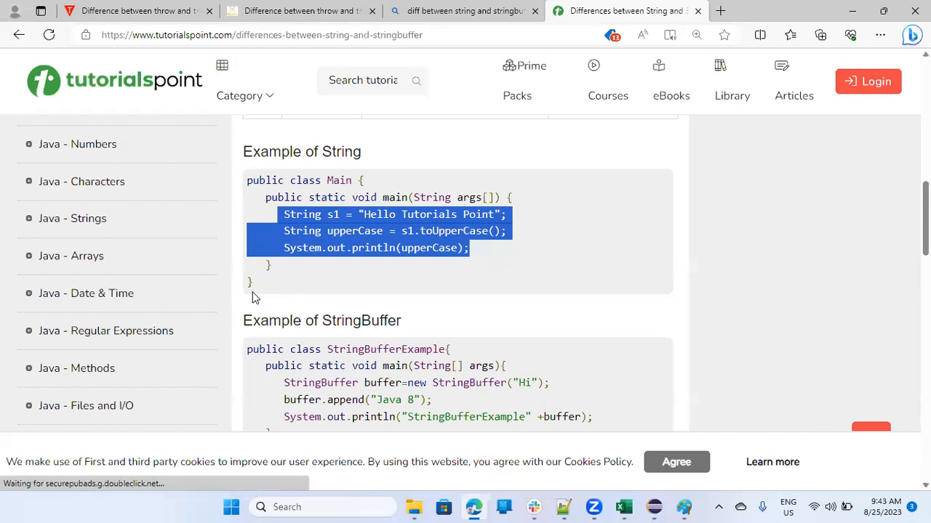
Select the StringBuffer example code on the tutorialspoint page
{"action": "scroll", "scroll_direction": "down", "scroll_amount": 3}
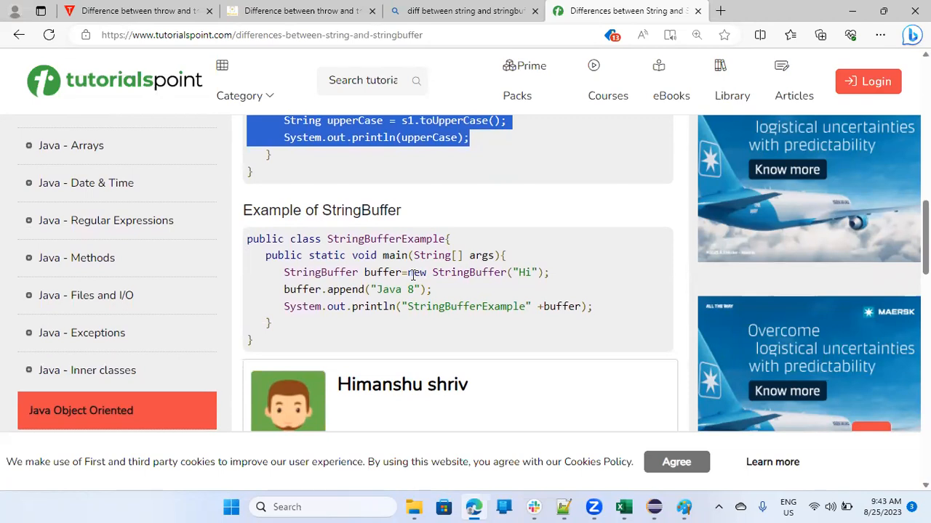
{"action": "left_click_drag", "start_coordinate": [408, 272], "coordinate": [503, 271]}
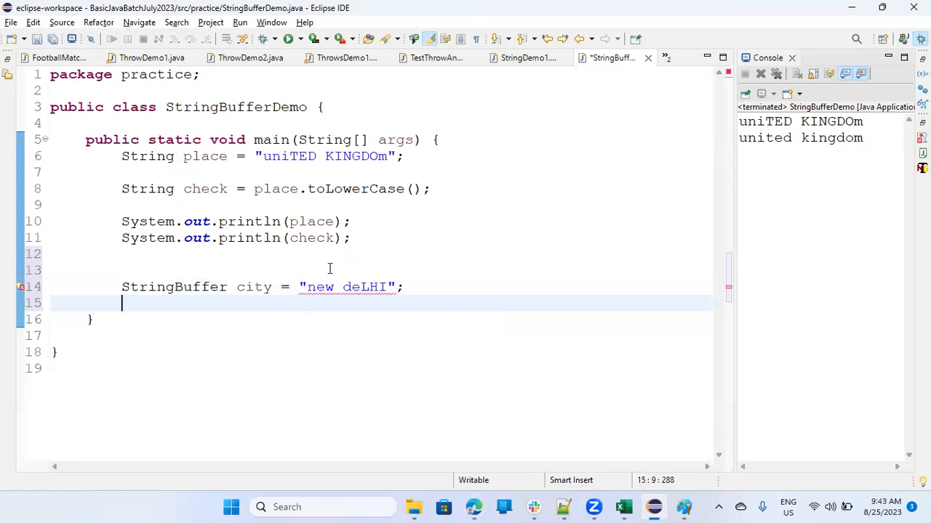
Wrap the "new deLHI" literal in new StringBuffer(...)
{"action": "left_click", "coordinate": [306, 287]}
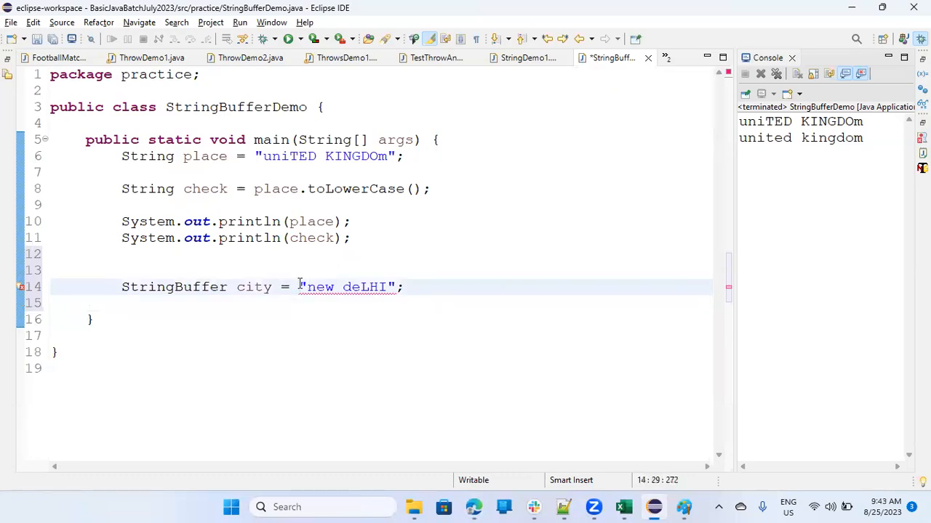
{"action": "type", "text": "new StringBuffer"}
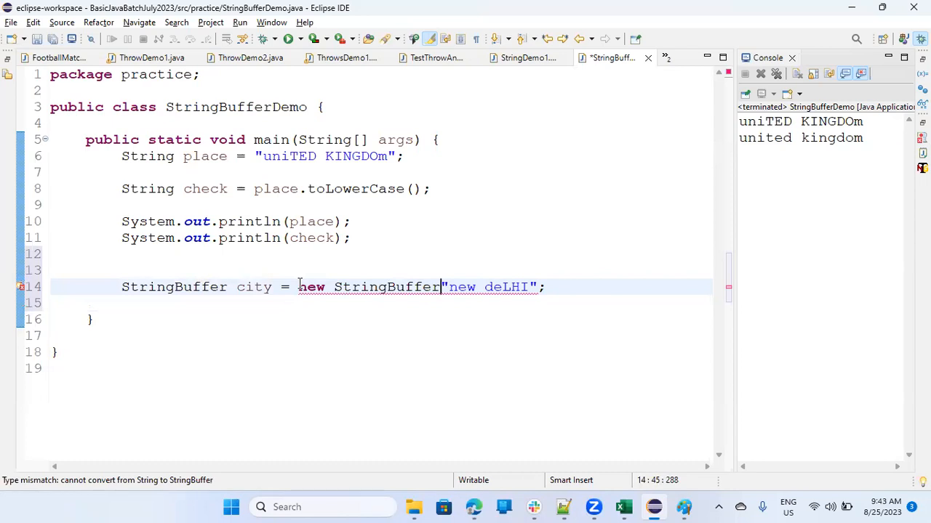
{"action": "type", "text": "("}
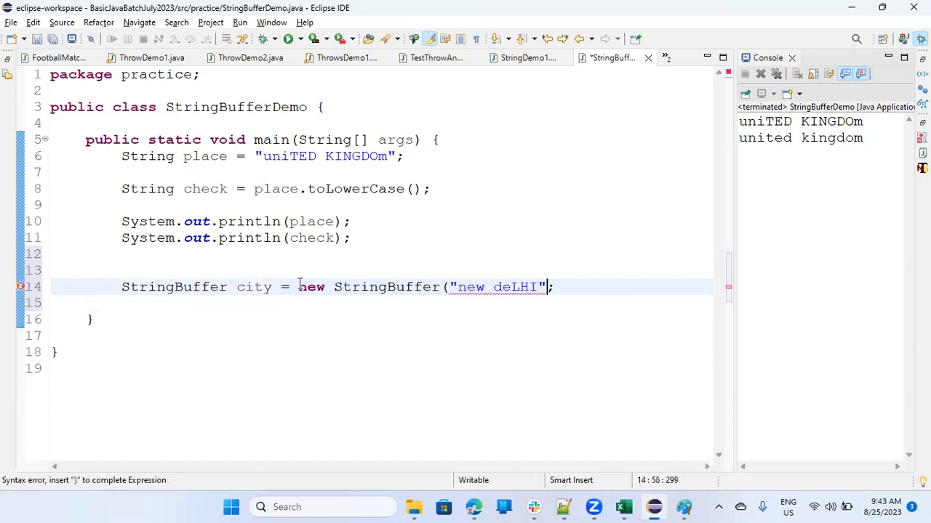
{"action": "type", "text": ")"}
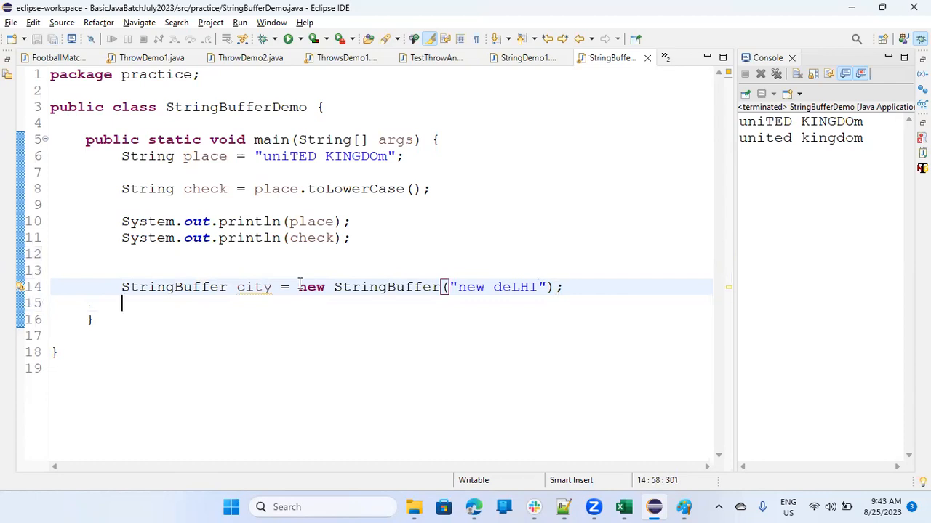
Call city.append from content assist, passing "..wow.."
{"action": "type", "text": "c"}
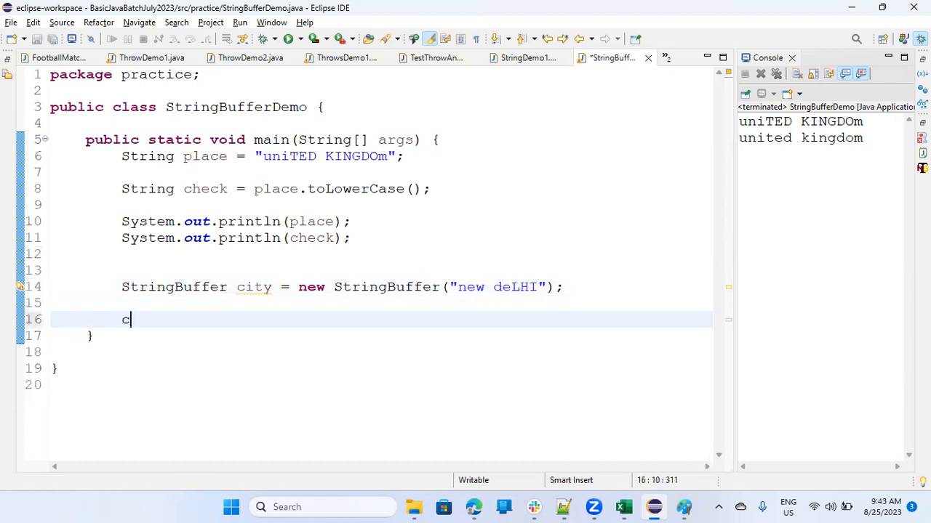
{"action": "type", "text": "ity."}
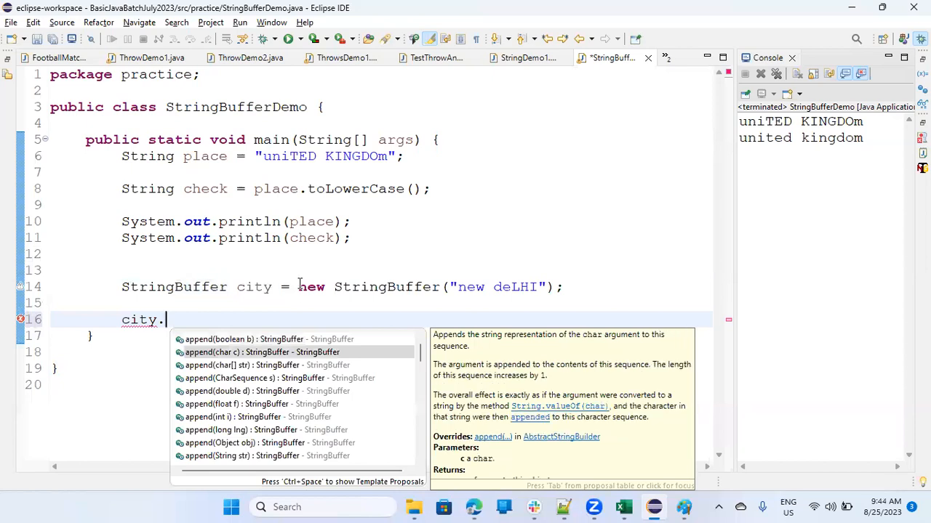
{"action": "key", "text": "Down"}
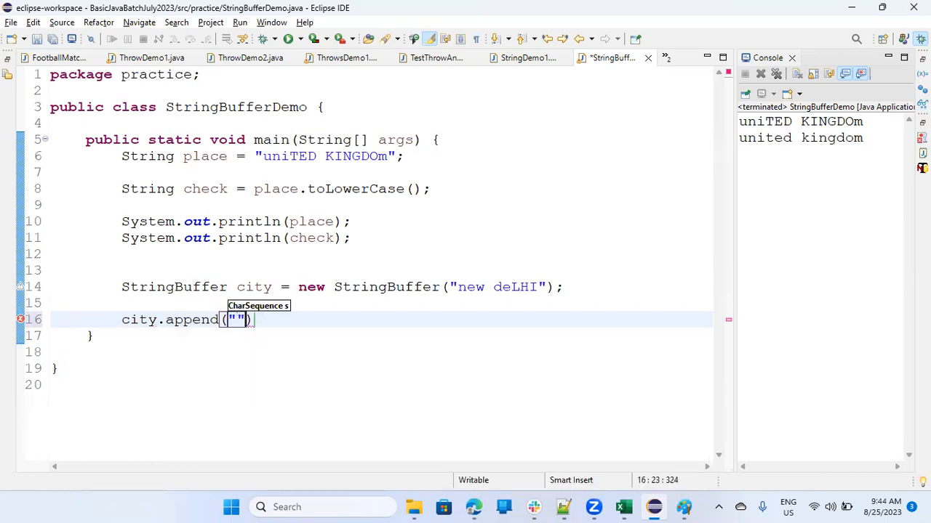
{"action": "type", "text": ".."}
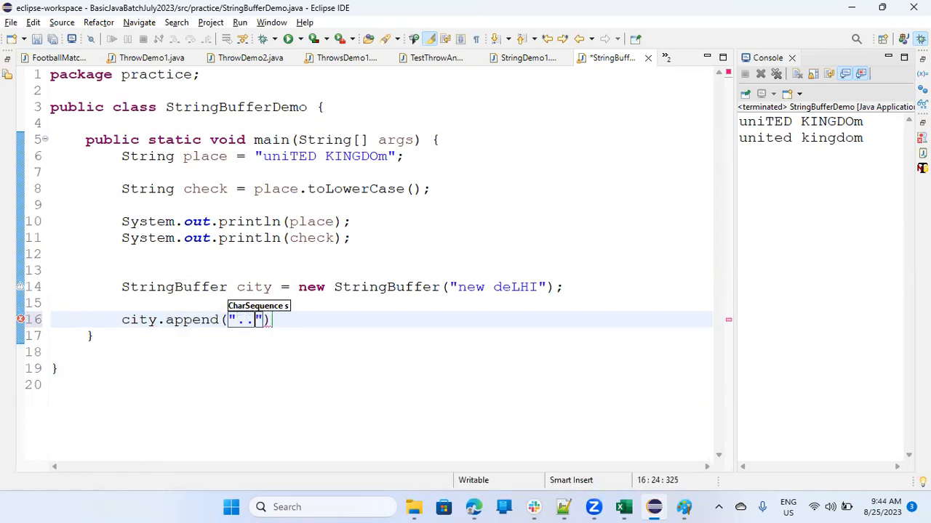
{"action": "type", "text": "w"}
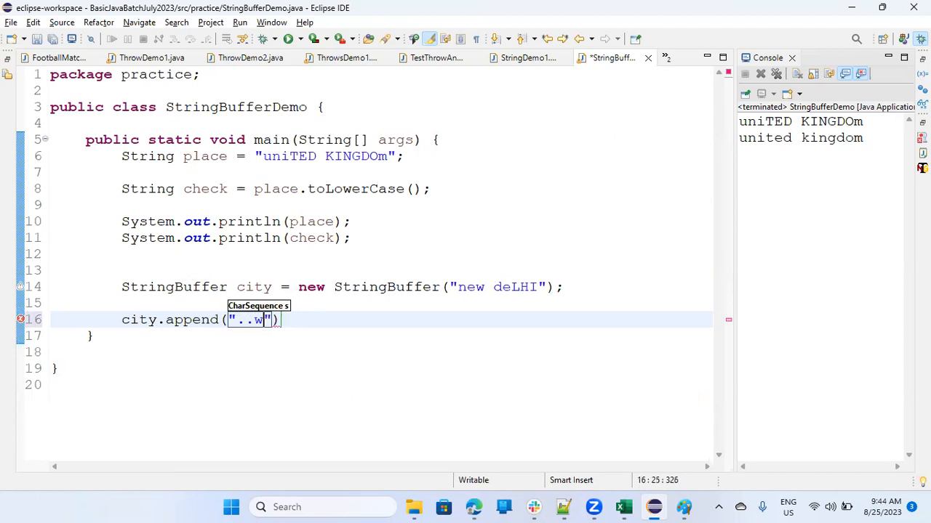
{"action": "type", "text": "ow.."}
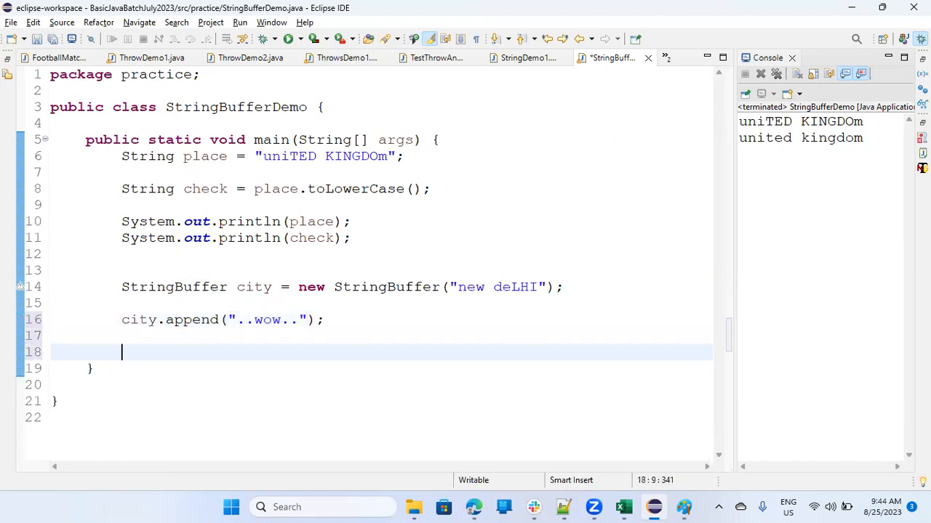
Print city above and below the append with syso, then run to show new deLHI and new deLHI..wow.
{"action": "type", "text": "sy"}
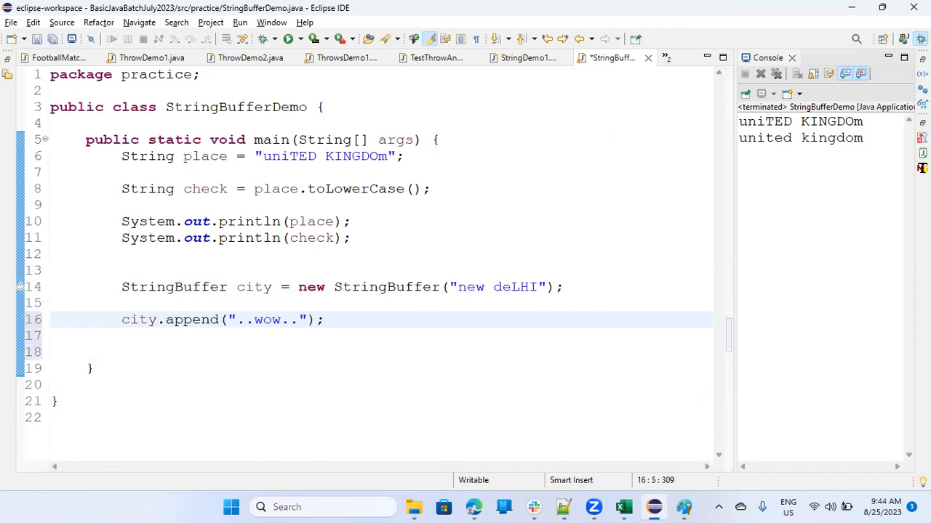
{"action": "type", "text": "s"}
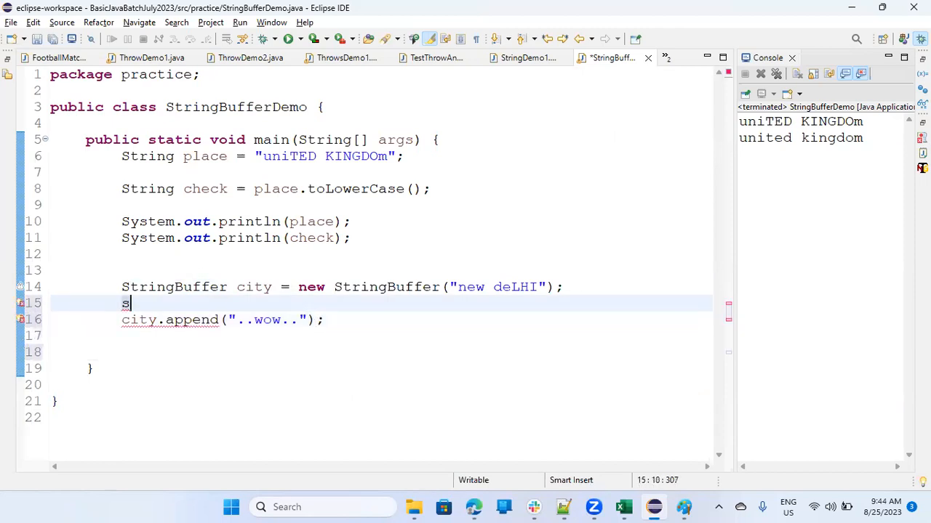
{"action": "type", "text": "yso"}
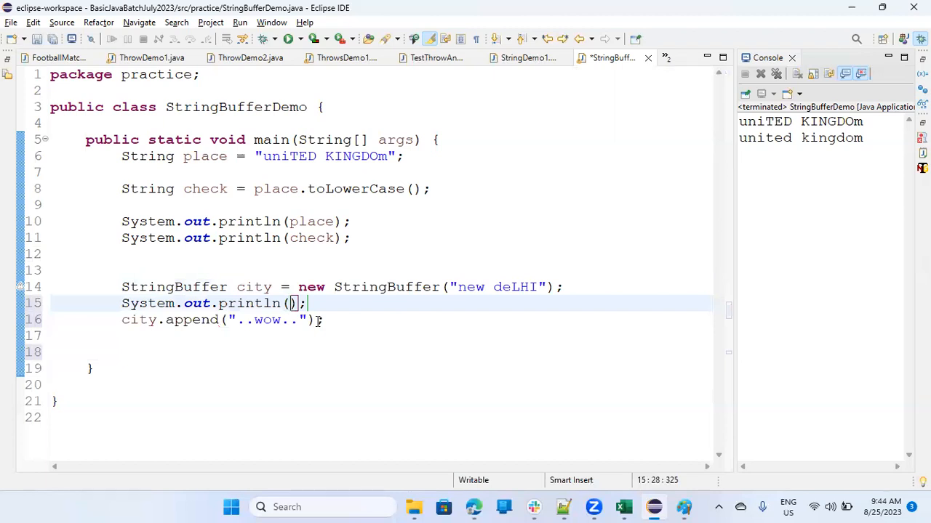
{"action": "type", "text": "city"}
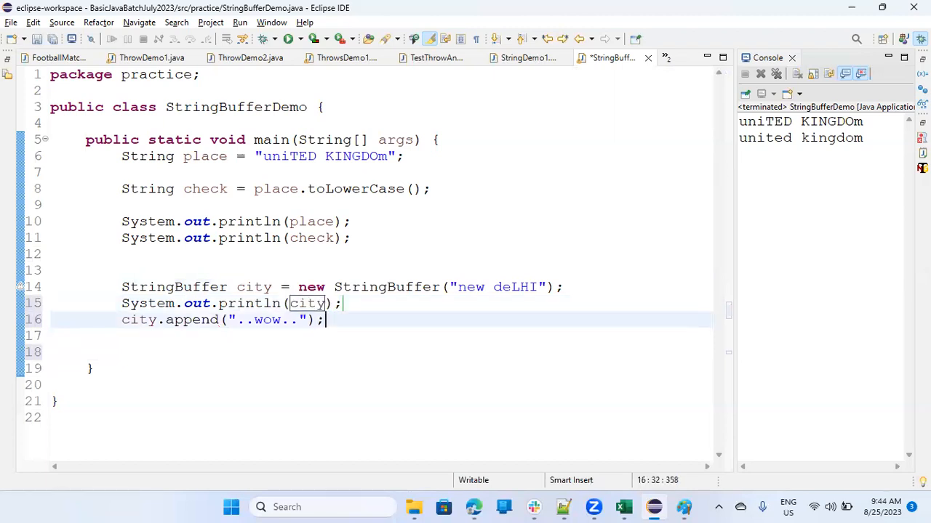
{"action": "type", "text": "sy"}
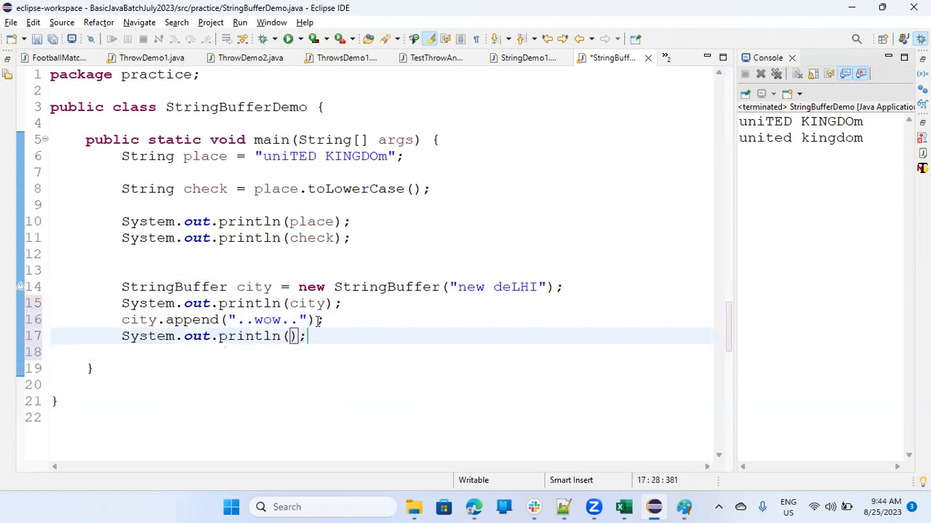
{"action": "type", "text": "city"}
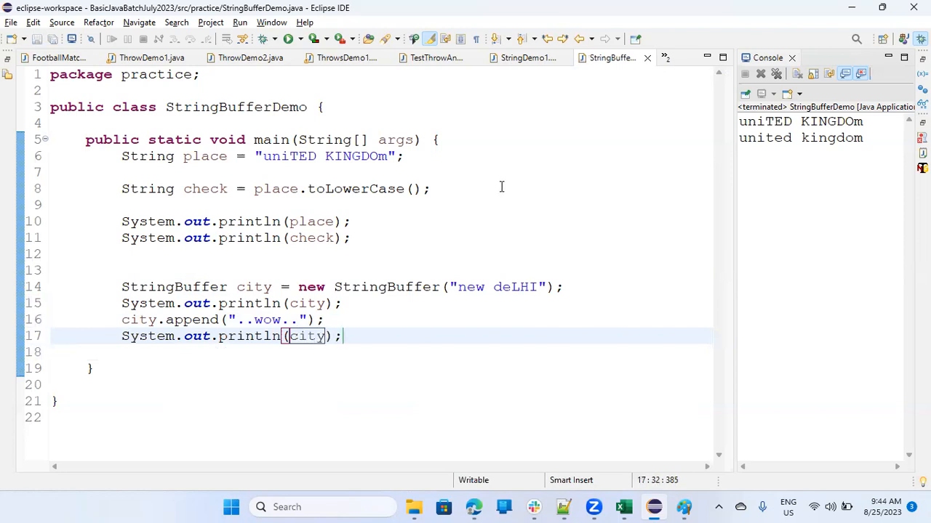
{"action": "right_click", "coordinate": [305, 336]}
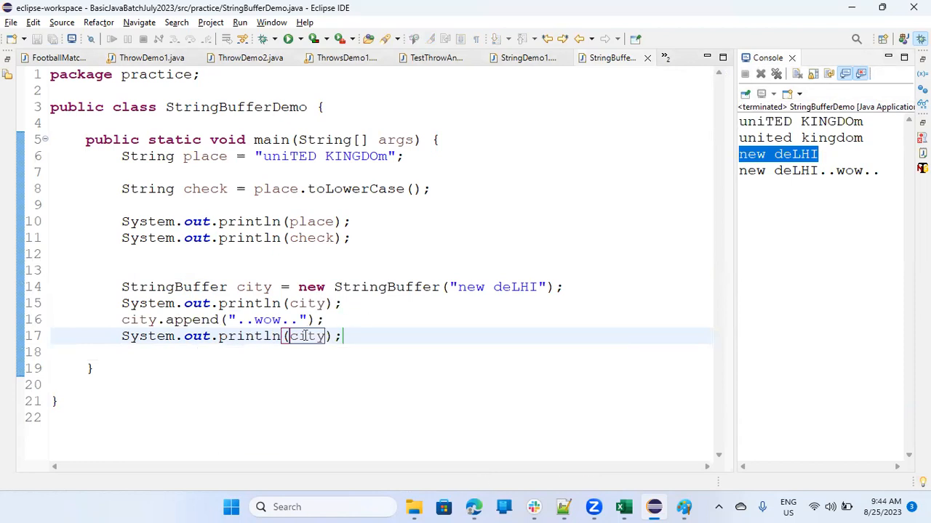
{"action": "double_click", "coordinate": [305, 336]}
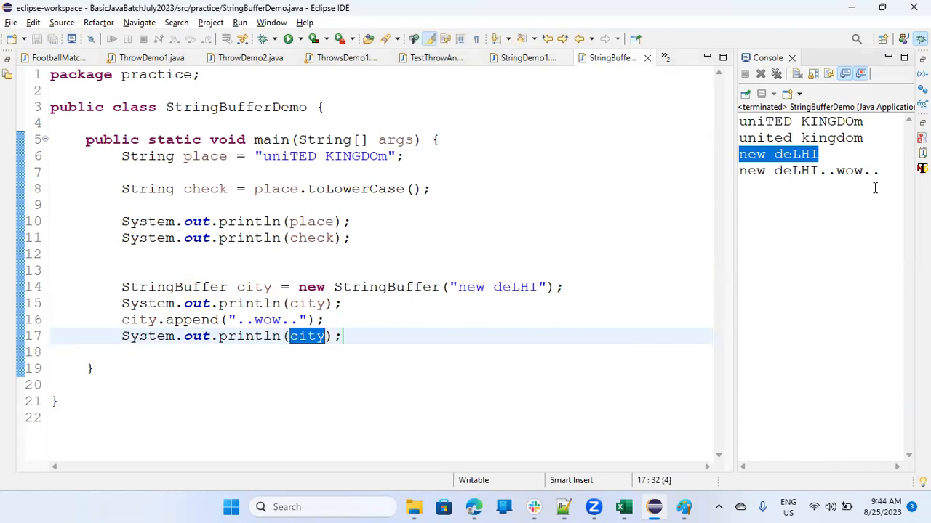
{"action": "mouse_move", "coordinate": [842, 193]}
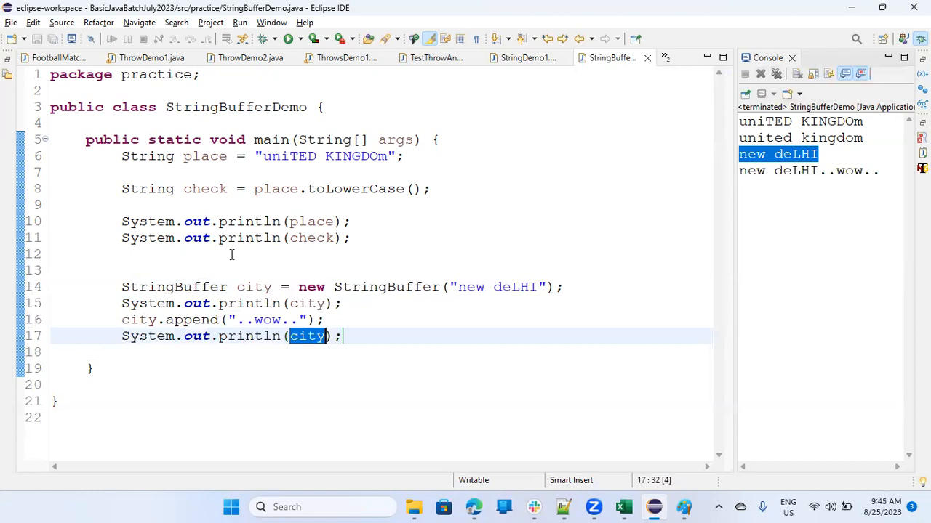
{"action": "mouse_move", "coordinate": [219, 157]}
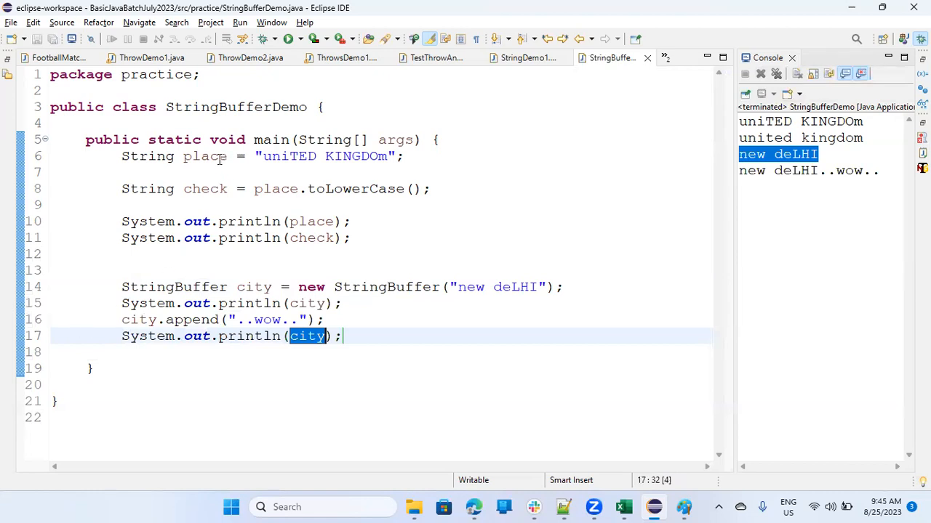
Start a fresh blank line after the second city print statement
{"action": "double_click", "coordinate": [205, 155]}
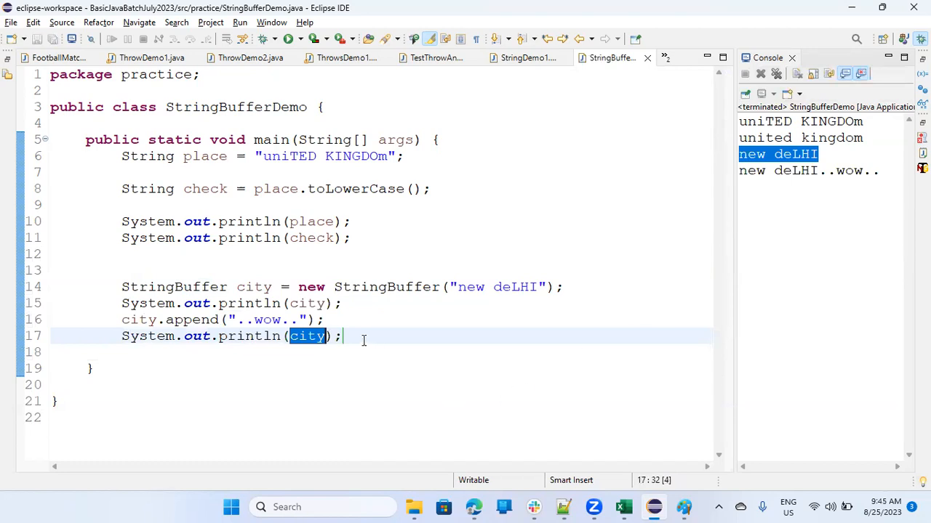
{"action": "key", "text": "enter"}
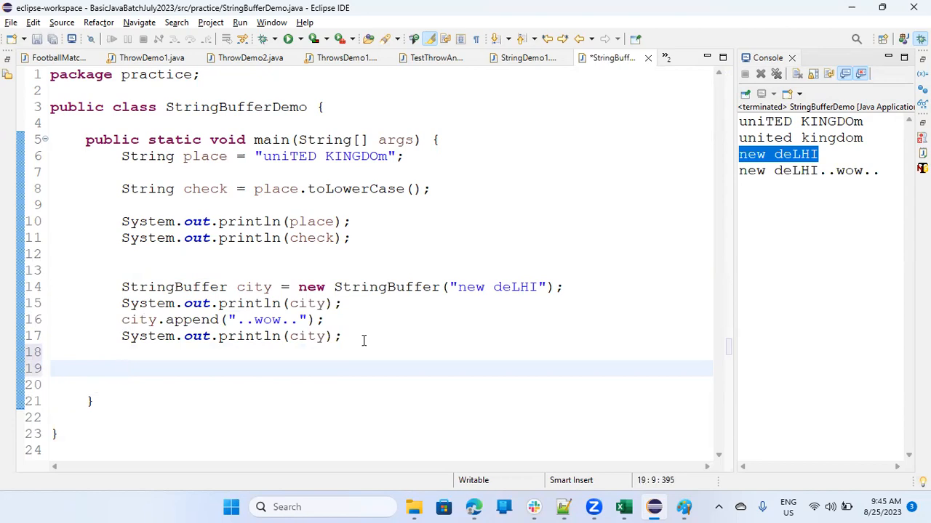
Browse city's StringBuffer methods in content assist down to insert(...), then discard the call and start place.sp
{"action": "type", "text": "city"}
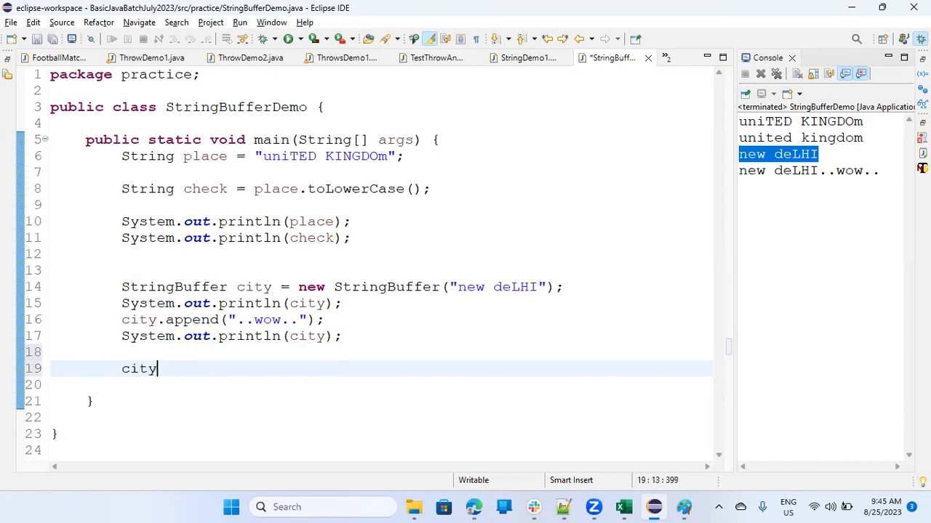
{"action": "type", "text": "."}
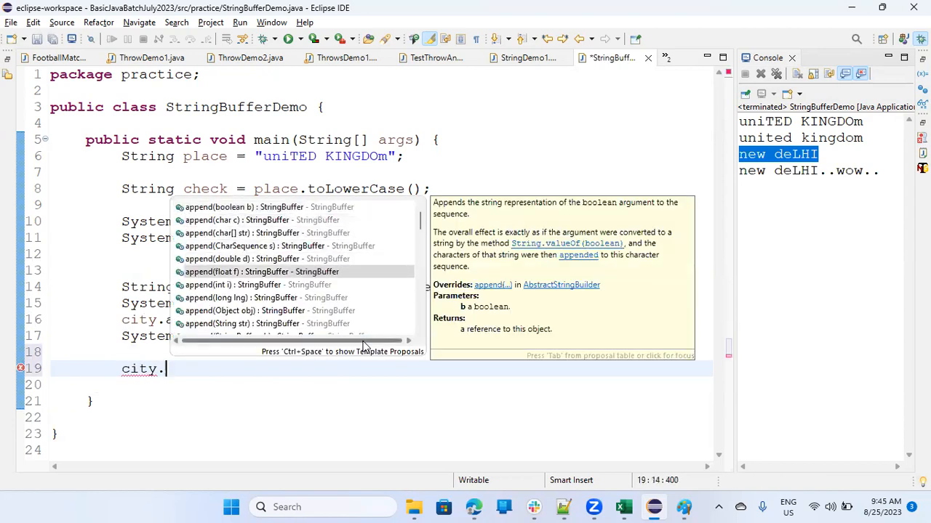
{"action": "scroll", "scroll_direction": "down", "scroll_amount": 3}
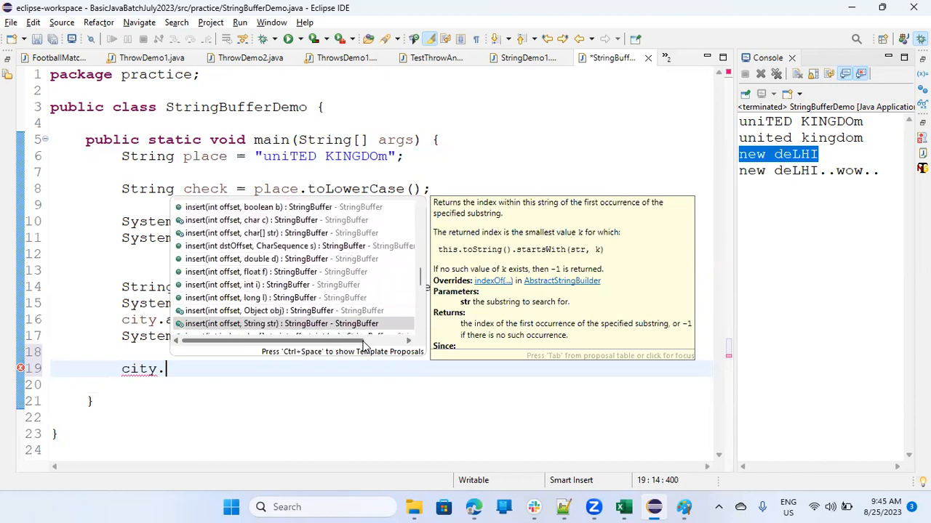
{"action": "type", "text": "s"}
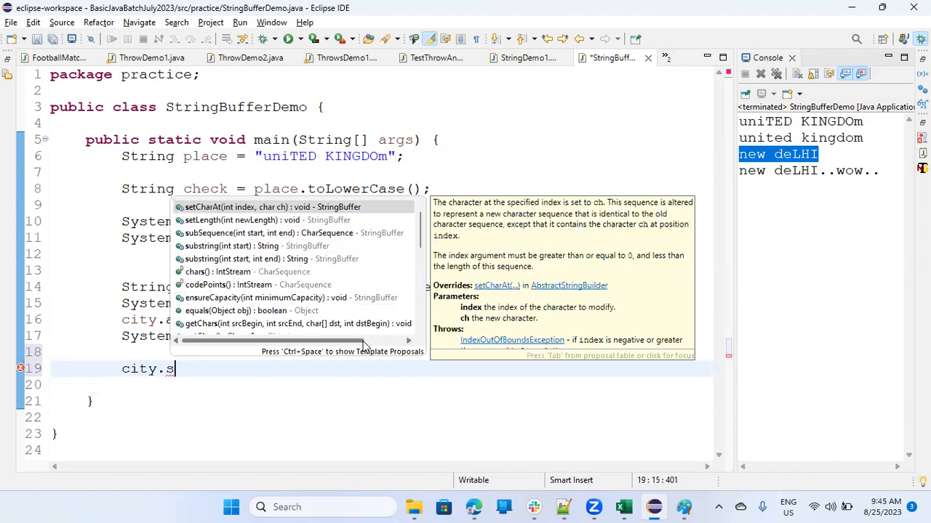
{"action": "type", "text": "p"}
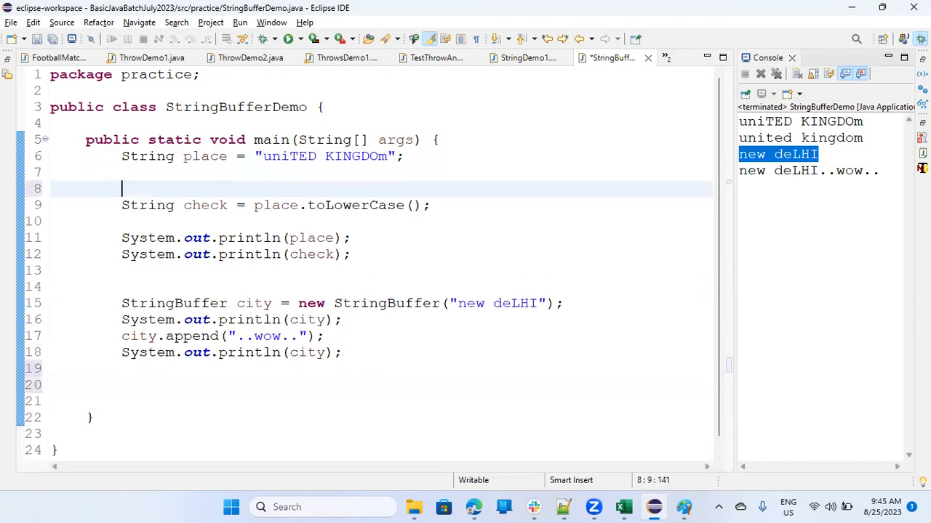
Write String splited[] = place.split(" "); and leave a blank line after it
{"action": "type", "text": "plac"}
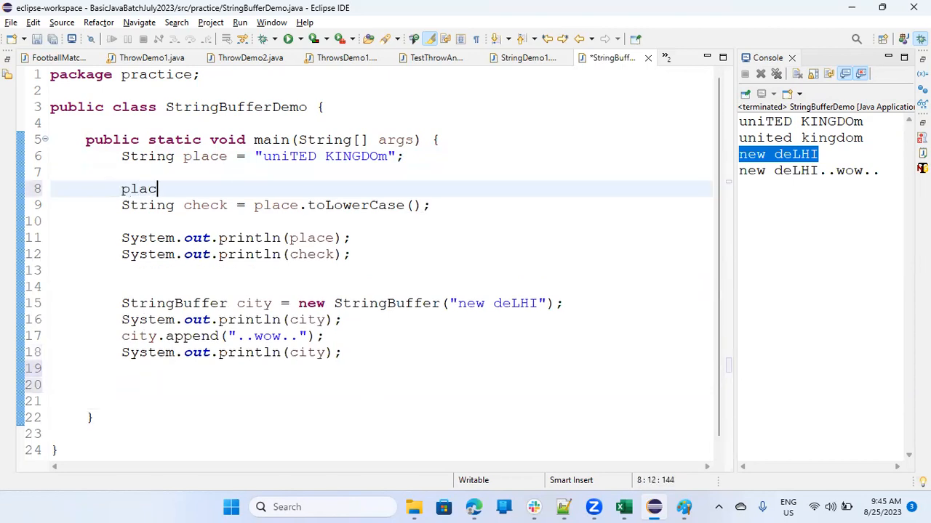
{"action": "type", "text": "e.split(place"}
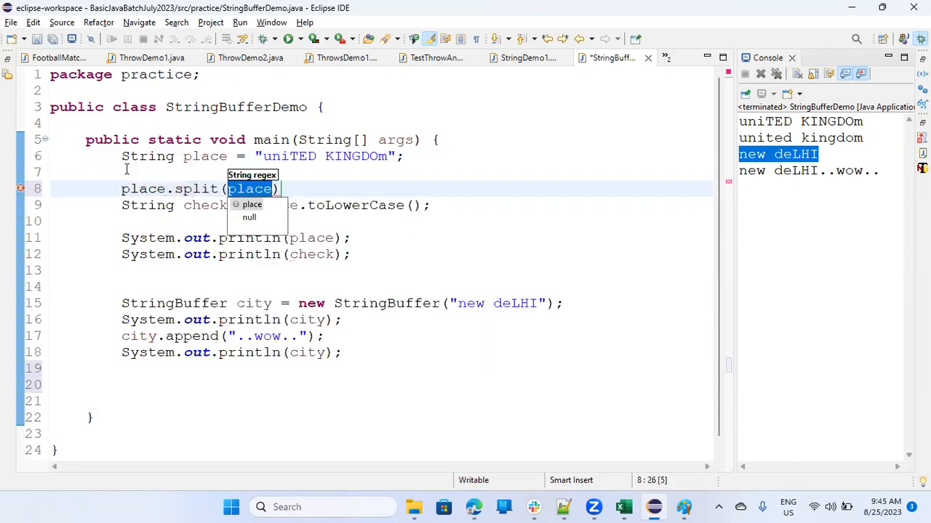
{"action": "type", "text": "\"\""}
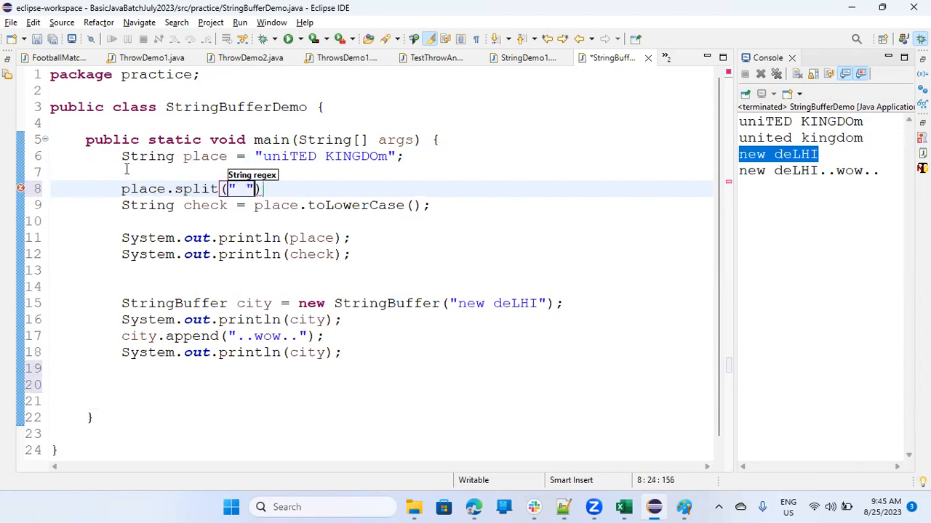
{"action": "type", "text": ";"}
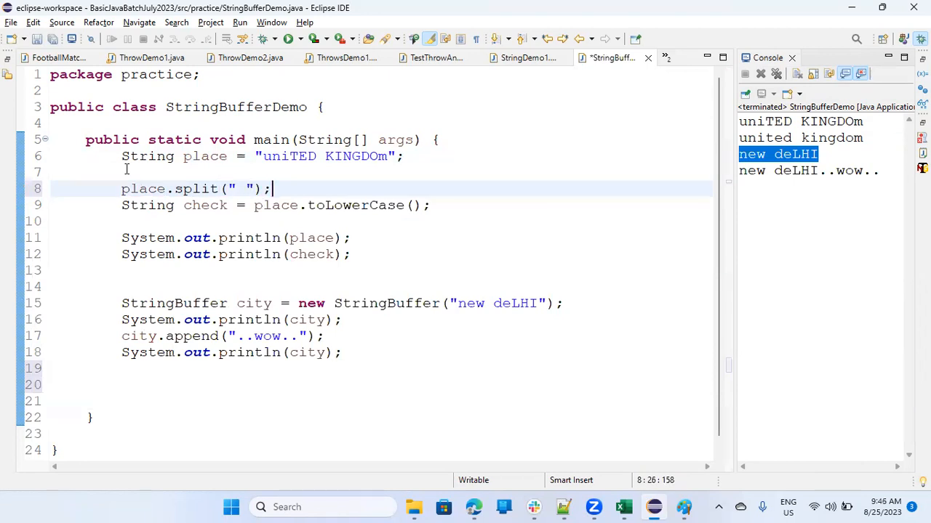
{"action": "mouse_move", "coordinate": [309, 127]}
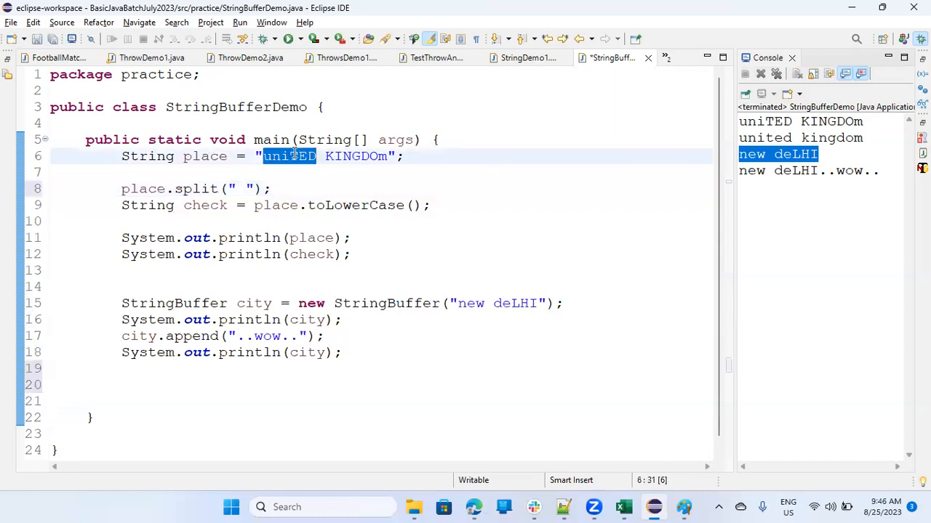
{"action": "double_click", "coordinate": [355, 156]}
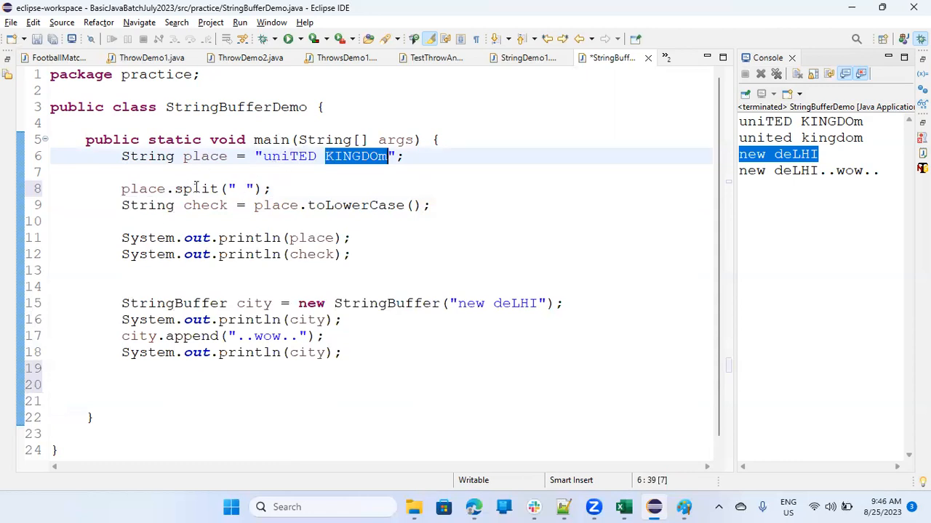
{"action": "mouse_move", "coordinate": [212, 189]}
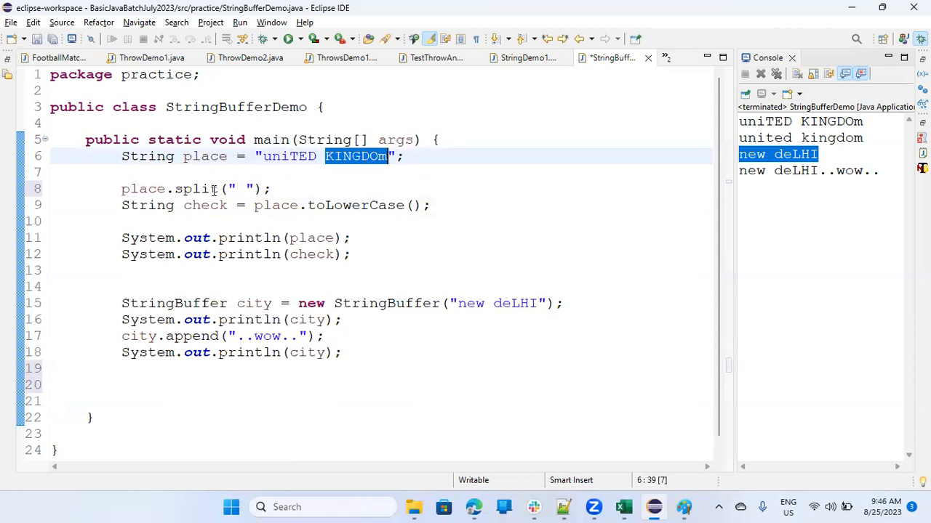
{"action": "mouse_move", "coordinate": [195, 189]}
{"action": "type", "text": "string splited["}
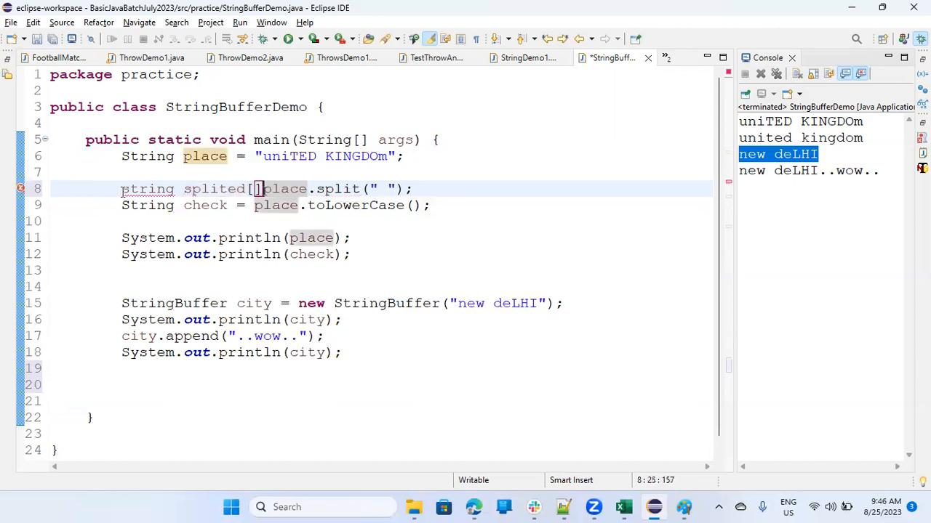
{"action": "type", "text": "="}
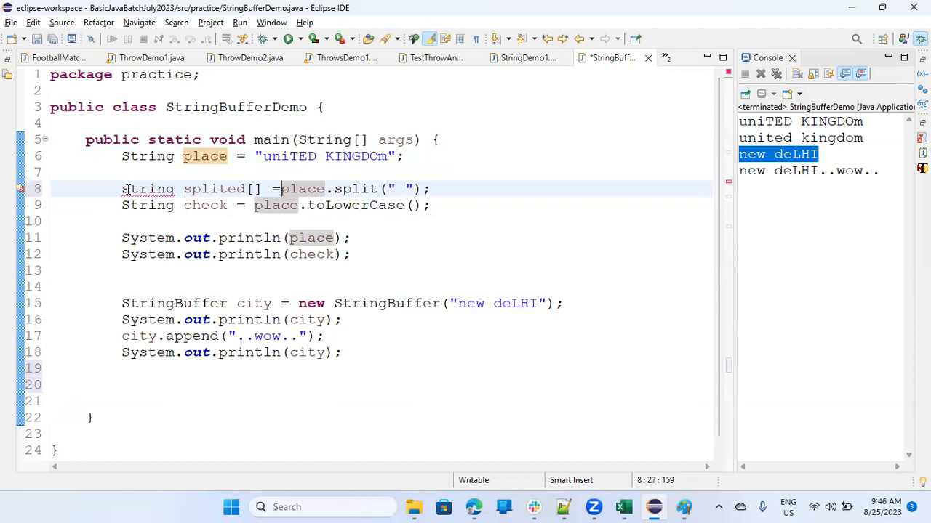
{"action": "left_click", "coordinate": [128, 189]}
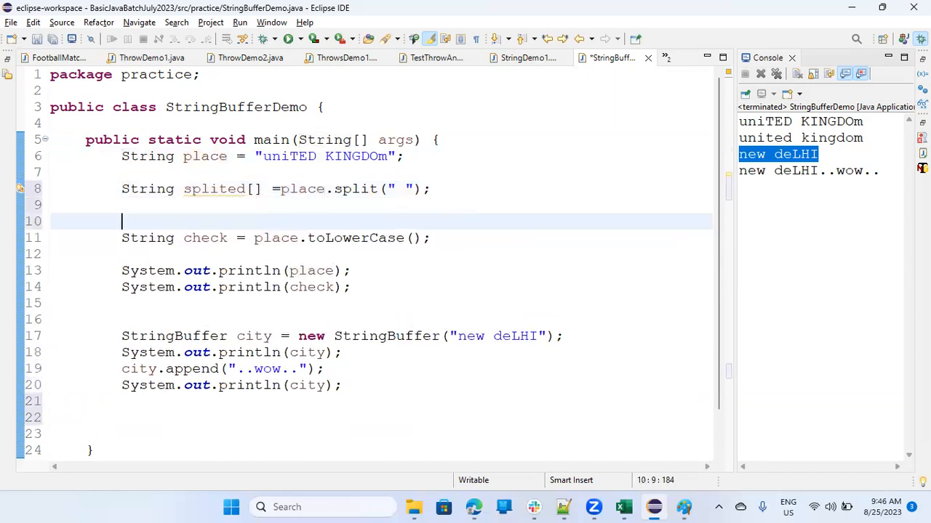
Add System.out.println(splited[1]); via syso and run the program so KINGDOm prints
{"action": "type", "text": "syso"}
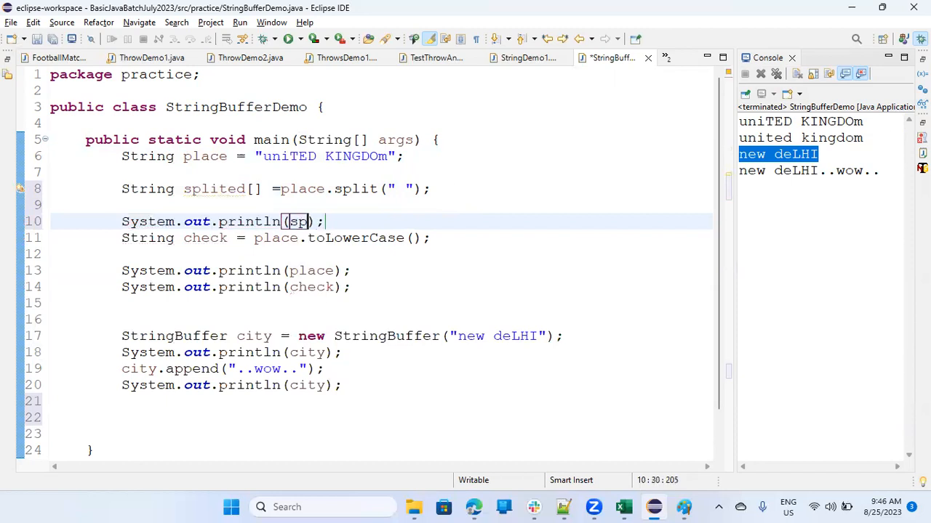
{"action": "type", "text": "lited[1"}
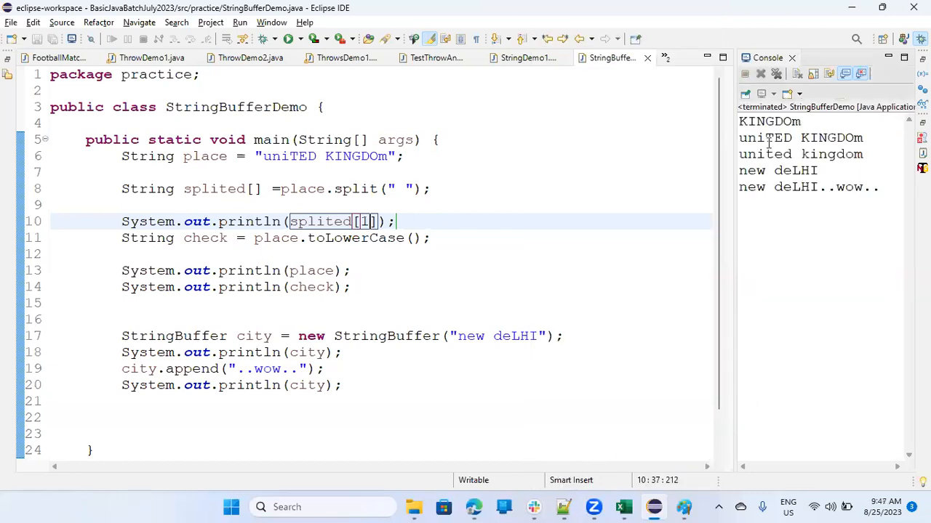
{"action": "double_click", "coordinate": [767, 122]}
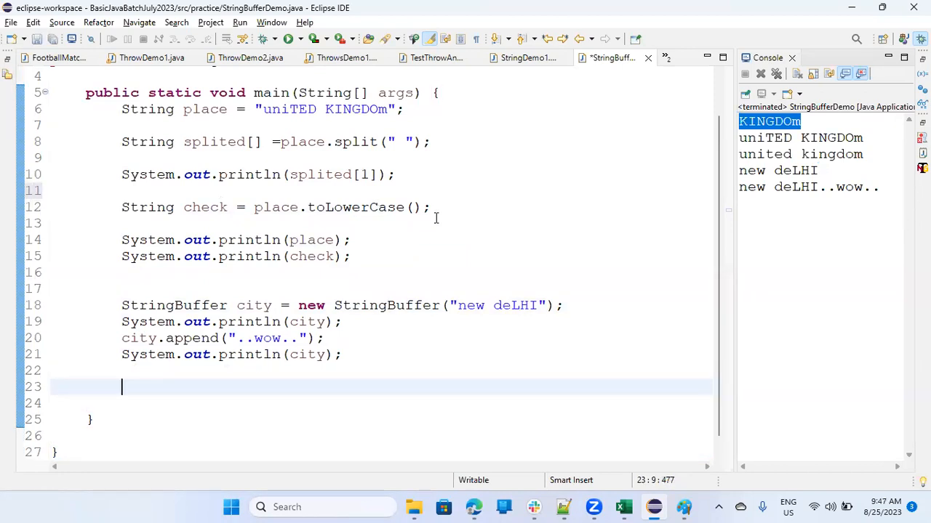
Start a city call and choose insert(int, String) from content assist
{"action": "type", "text": "c"}
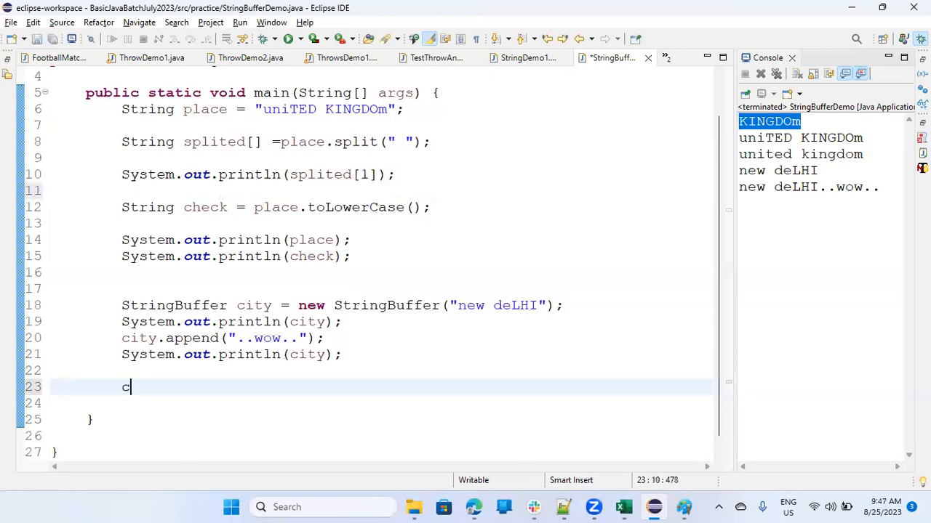
{"action": "type", "text": "ity"}
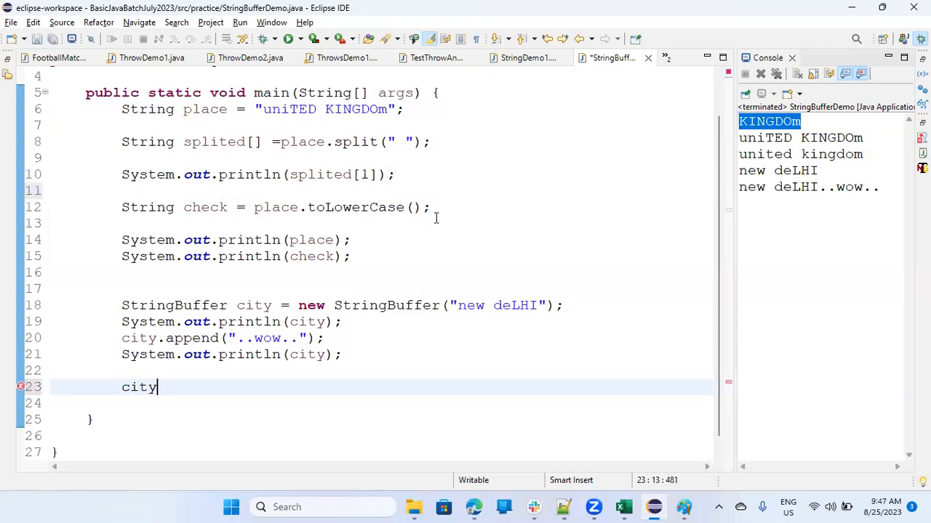
{"action": "type", "text": "."}
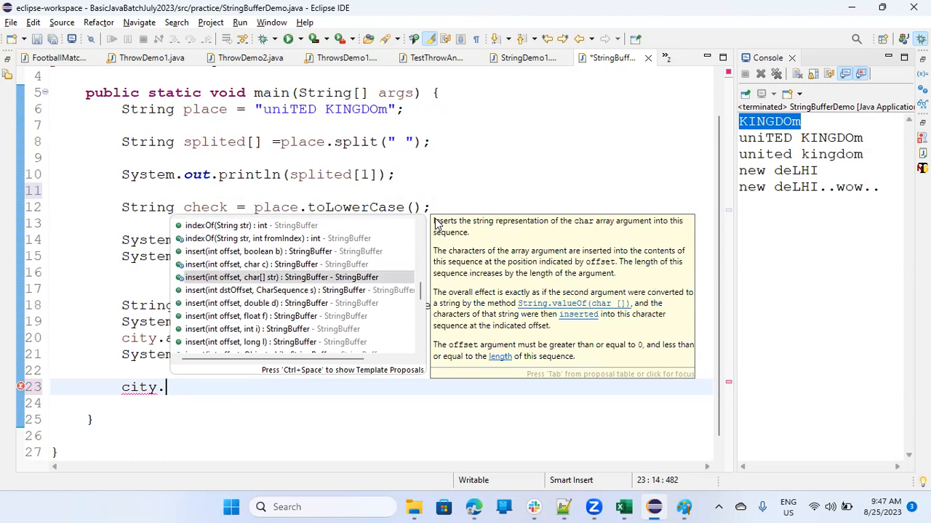
{"action": "left_click", "coordinate": [298, 291]}
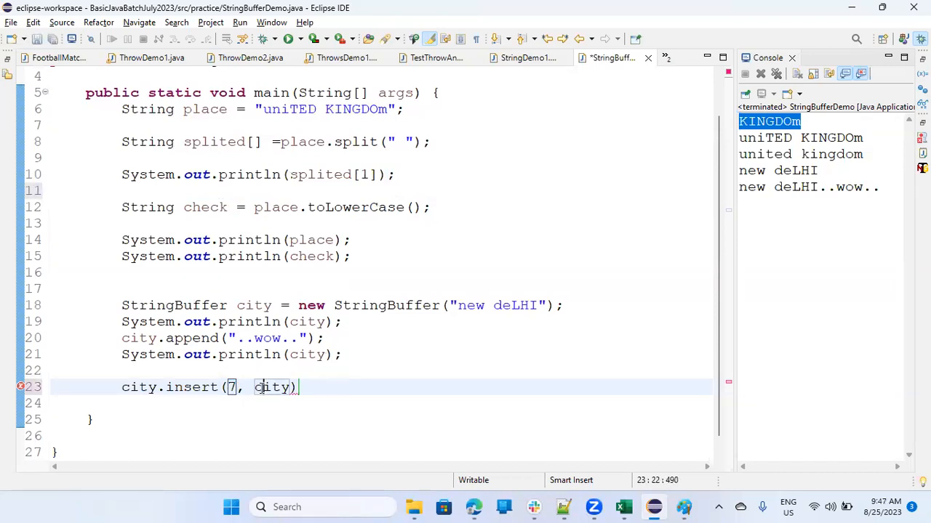
Complete the call as city.insert(7, "007"); placing 007 at index 7
{"action": "type", "text": "\""}
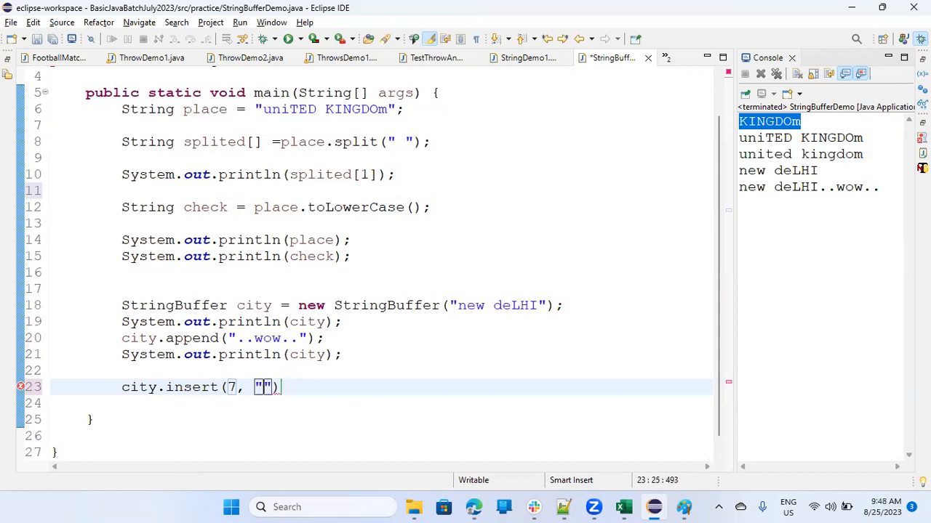
{"action": "key", "text": "Backspace"}
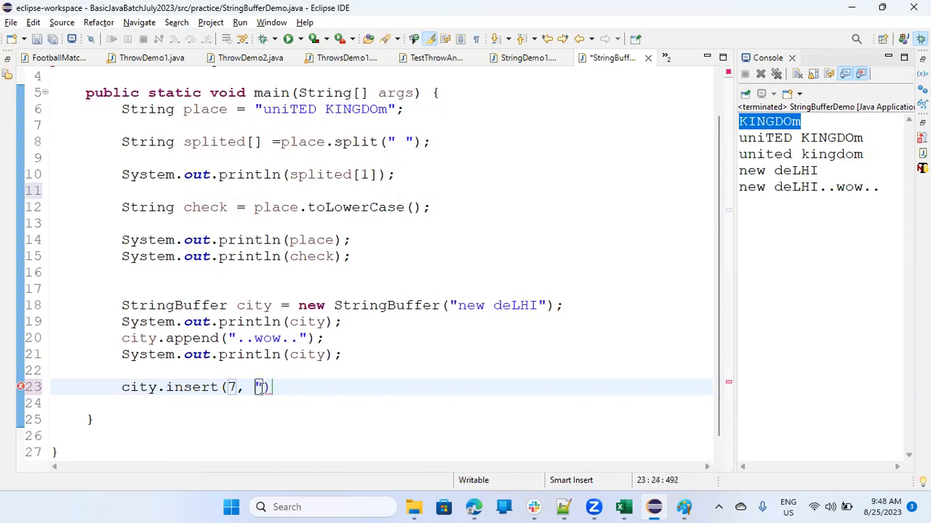
{"action": "type", "text": "\""}
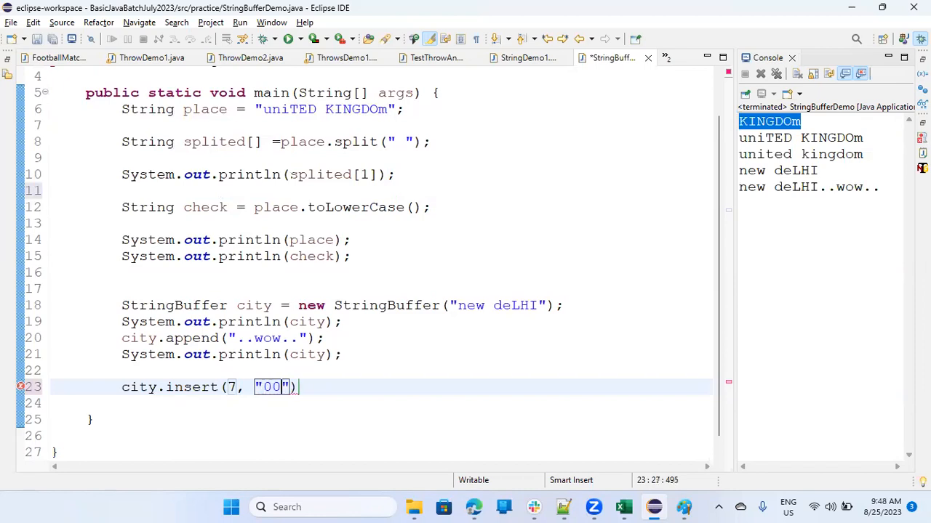
{"action": "type", "text": "7"}
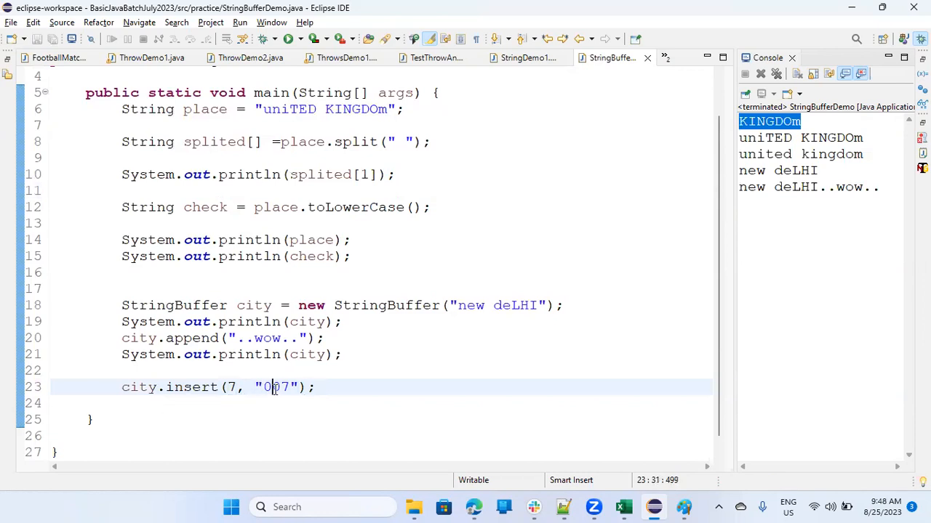
{"action": "double_click", "coordinate": [275, 387]}
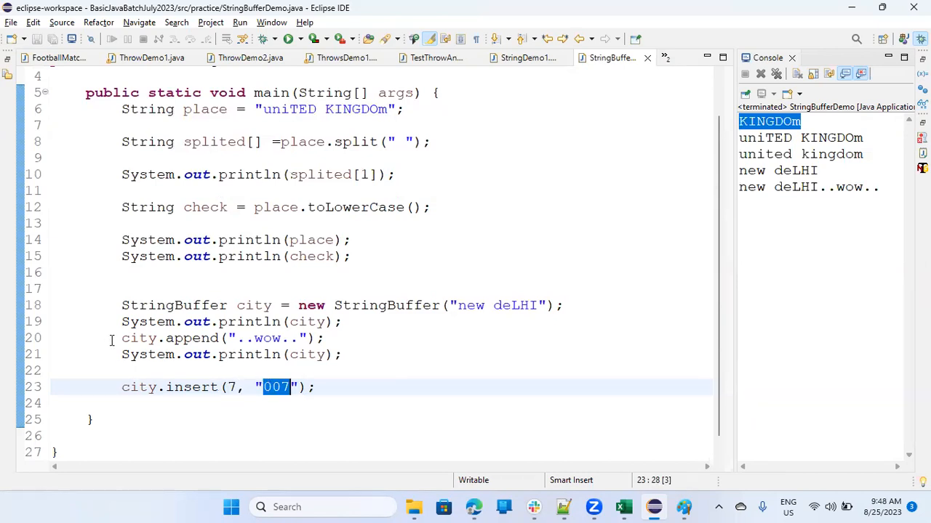
Add System.out.println(city); after the insert and run, showing new deL007HI..wow.. in the console
{"action": "left_click", "coordinate": [122, 355]}
{"action": "type", "text": "System.out.println(city);"}
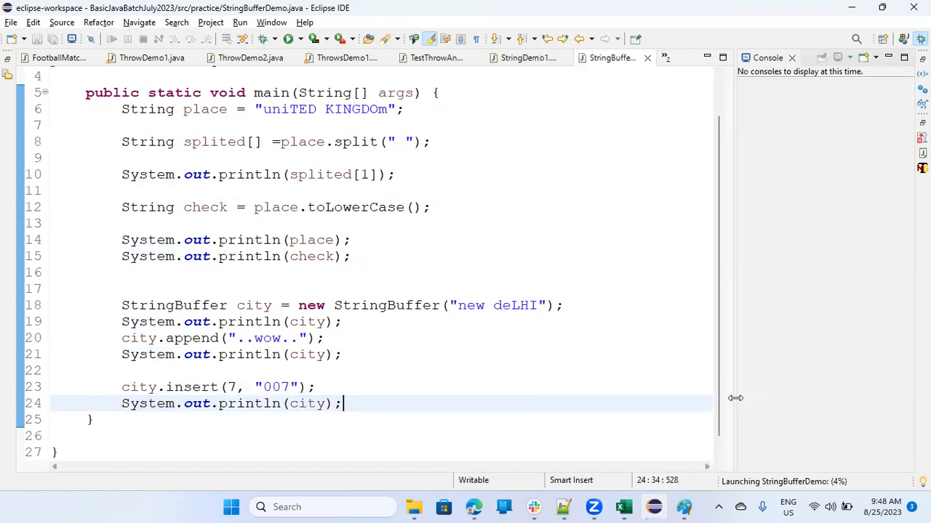
{"action": "left_click", "coordinate": [270, 38]}
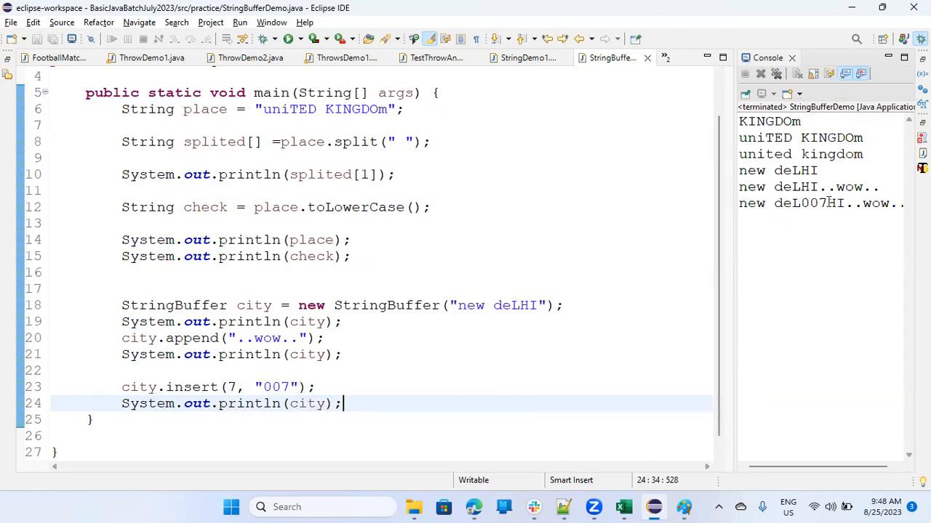
{"action": "mouse_move", "coordinate": [389, 385]}
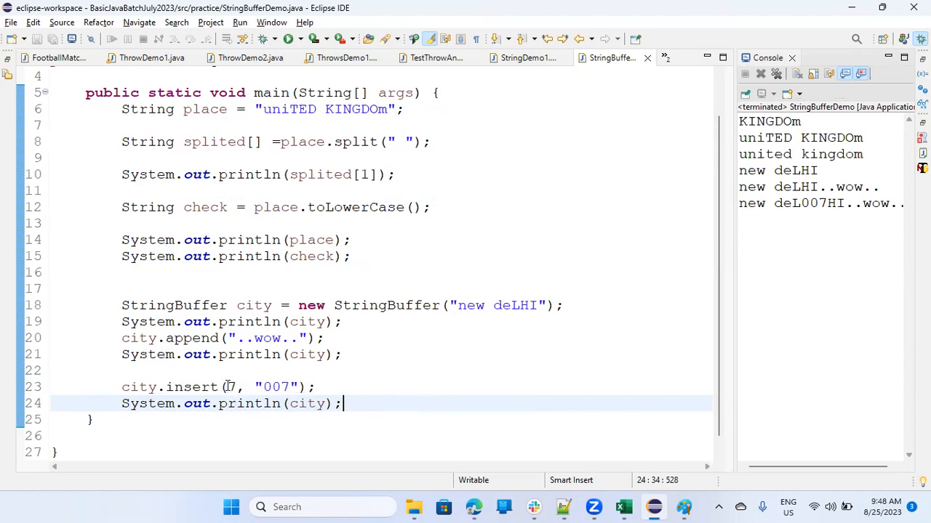
{"action": "mouse_move", "coordinate": [719, 244]}
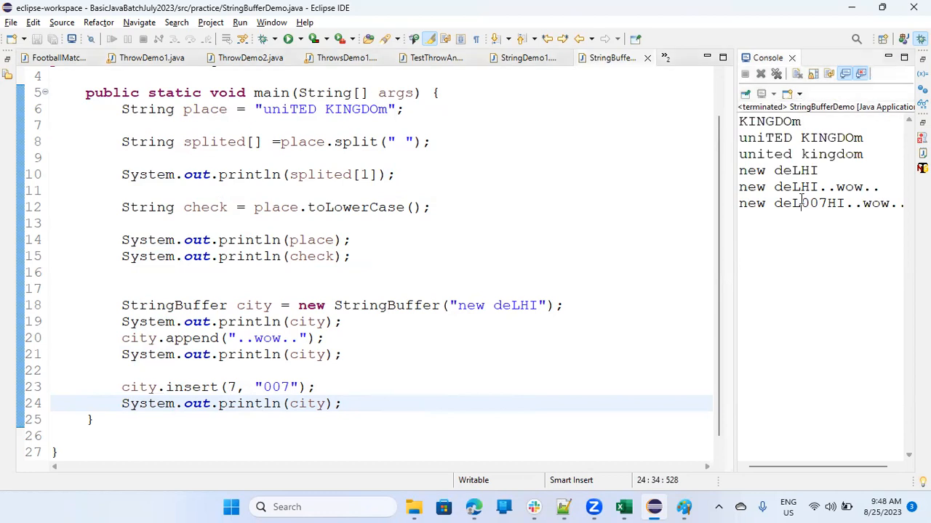
{"action": "double_click", "coordinate": [812, 204]}
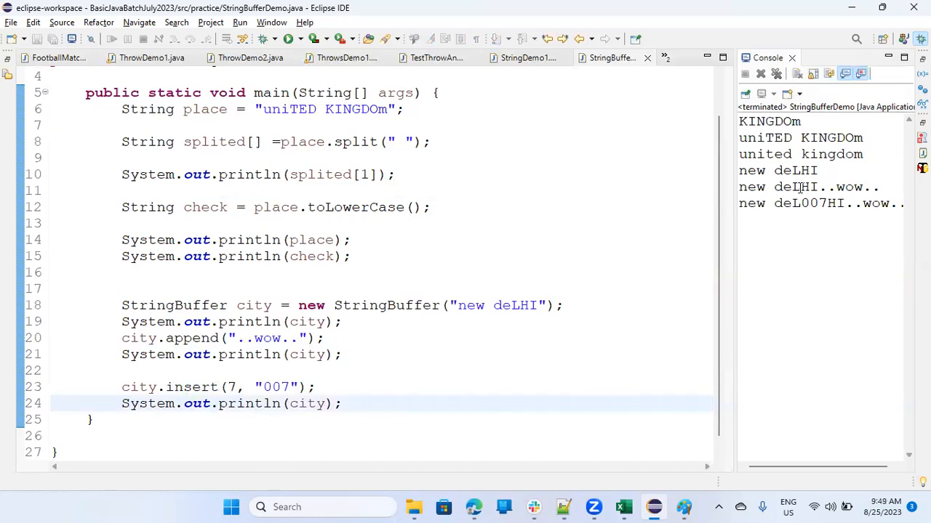
{"action": "left_click_drag", "start_coordinate": [800, 187], "coordinate": [890, 204]}
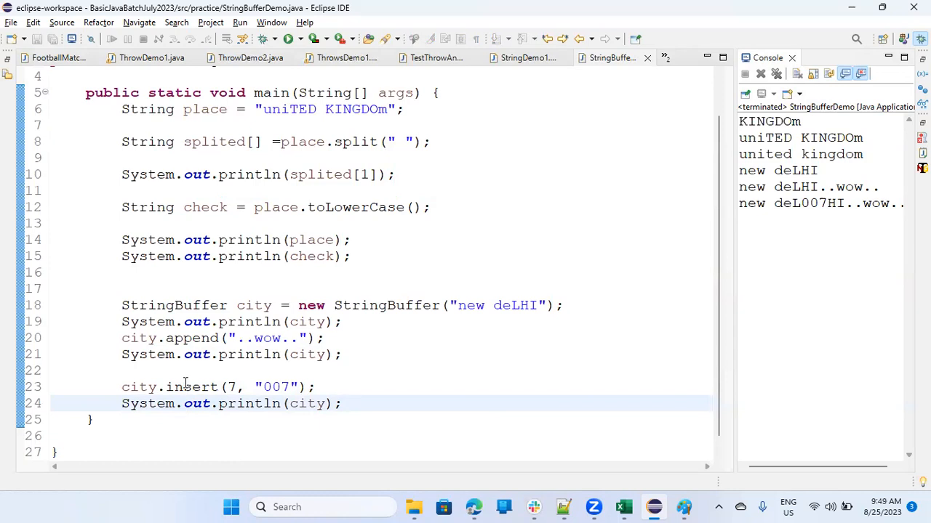
{"action": "double_click", "coordinate": [192, 386]}
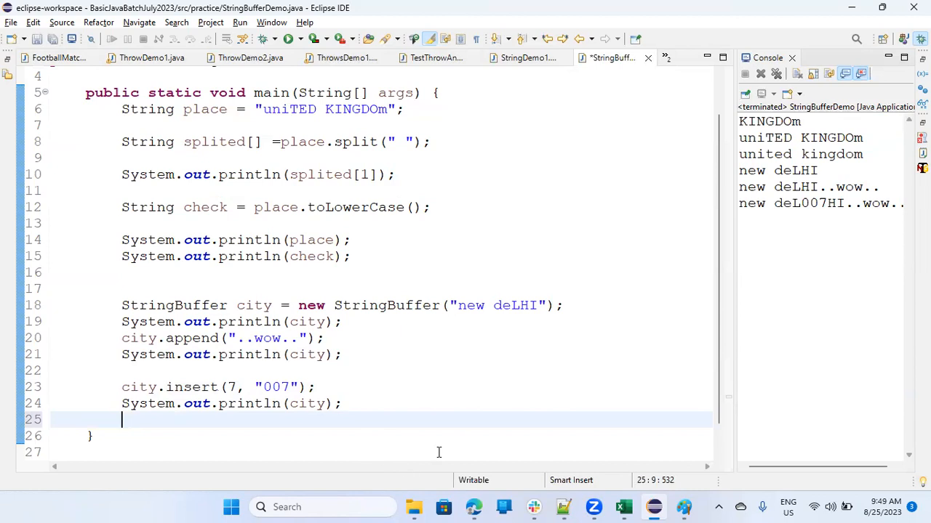
{"action": "mouse_move", "coordinate": [477, 435]}
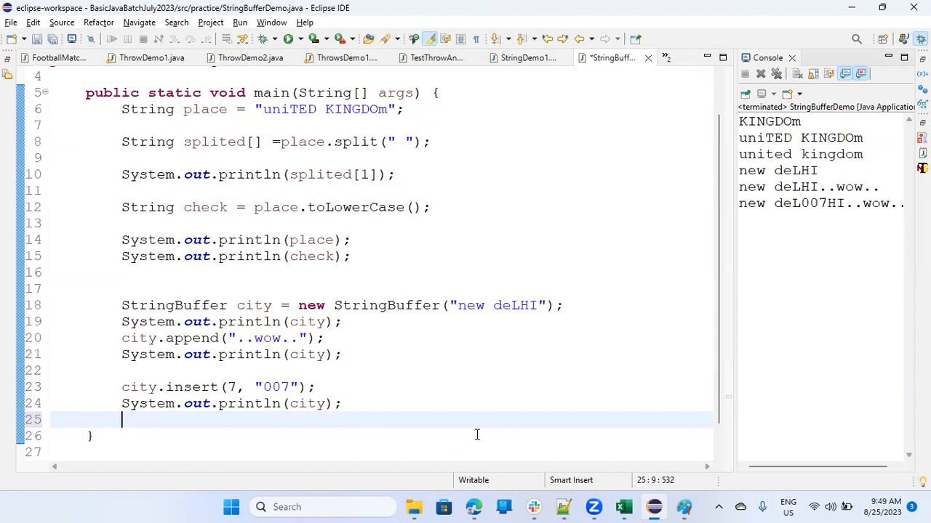
{"action": "mouse_move", "coordinate": [509, 497]}
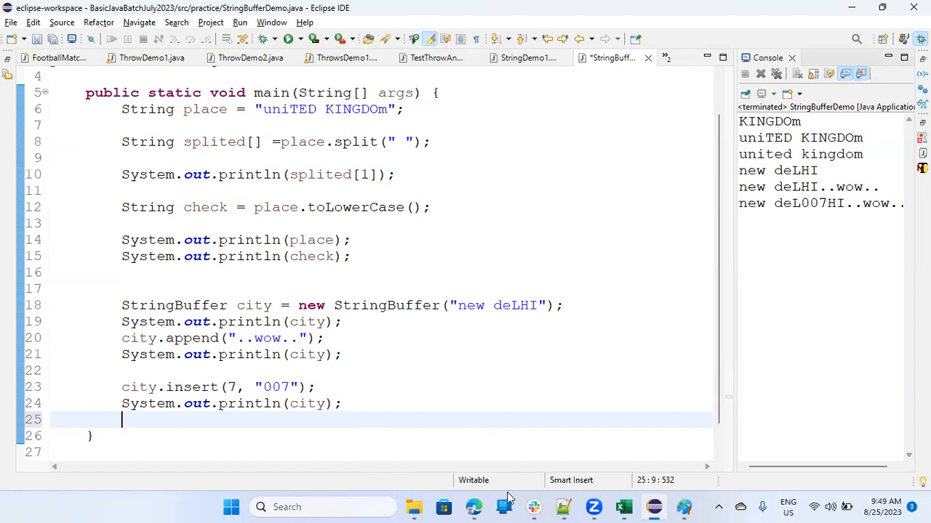
{"action": "mouse_move", "coordinate": [736, 334]}
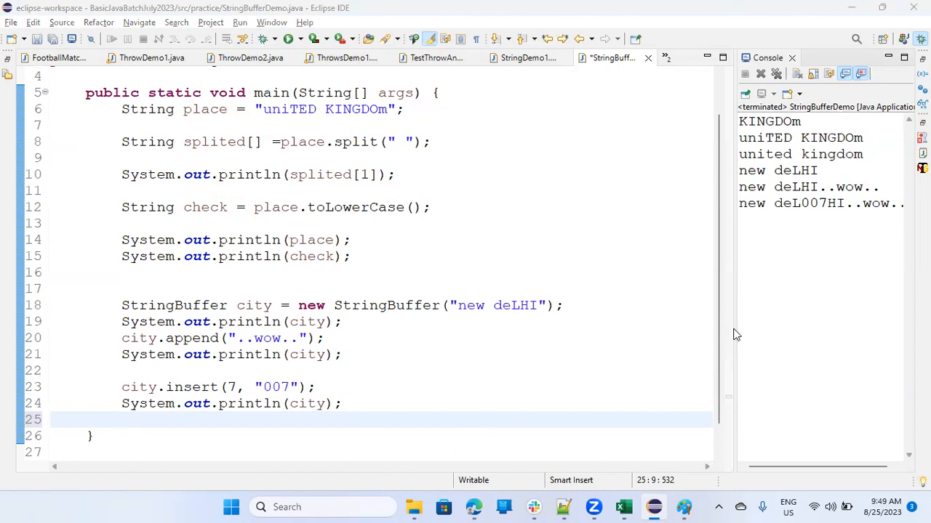